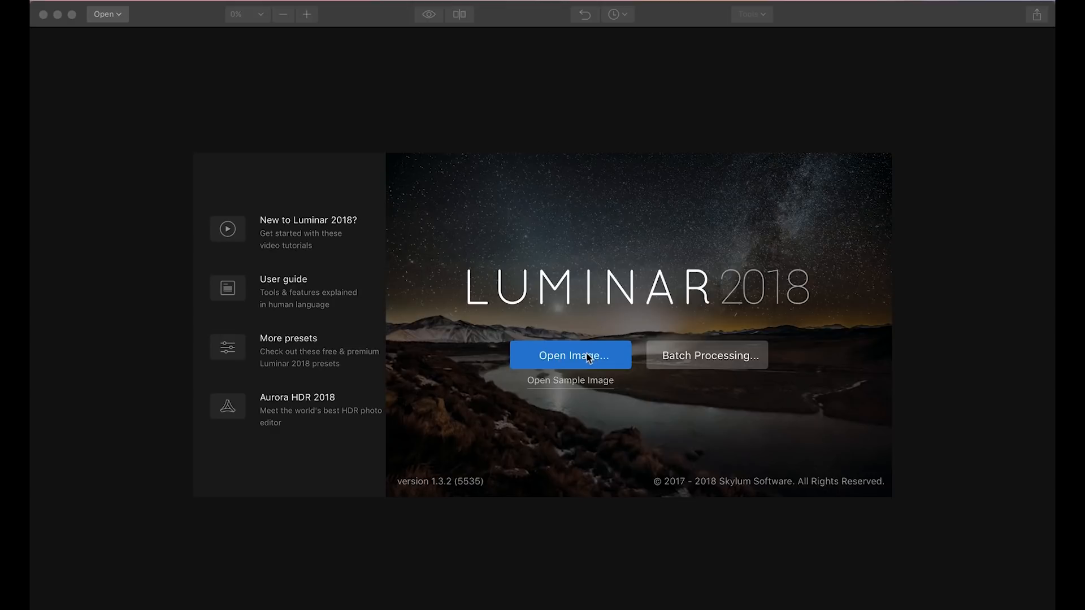
- Open the Florence.dng raw photo of the city at dusk from the welcome screen
{"action": "left_click", "coordinate": [570, 355]}
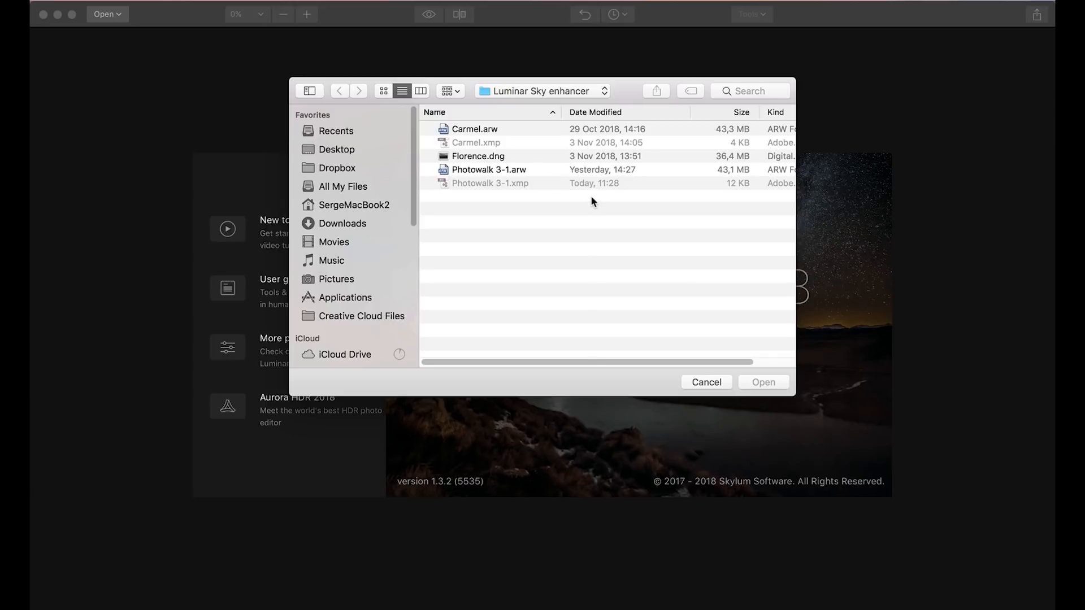
{"action": "left_click", "coordinate": [763, 382]}
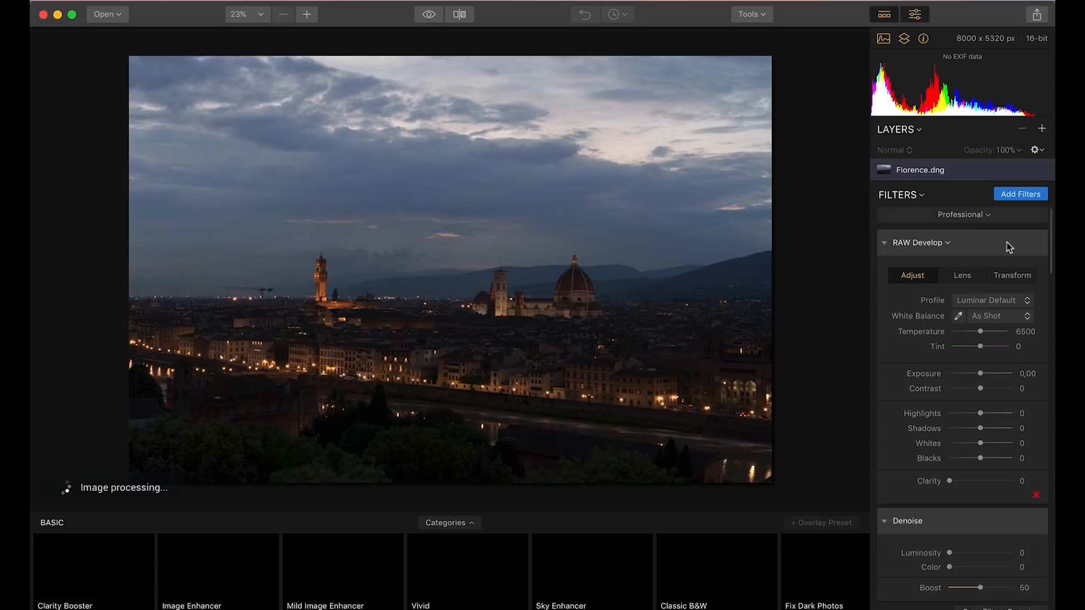
{"action": "mouse_move", "coordinate": [1027, 229]}
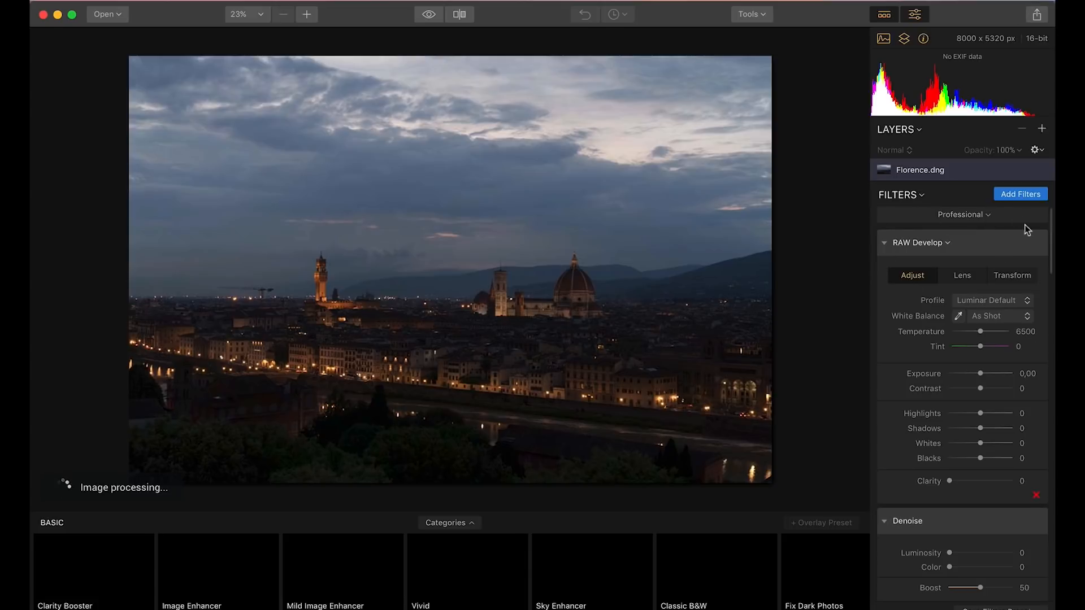
{"action": "mouse_move", "coordinate": [997, 401]}
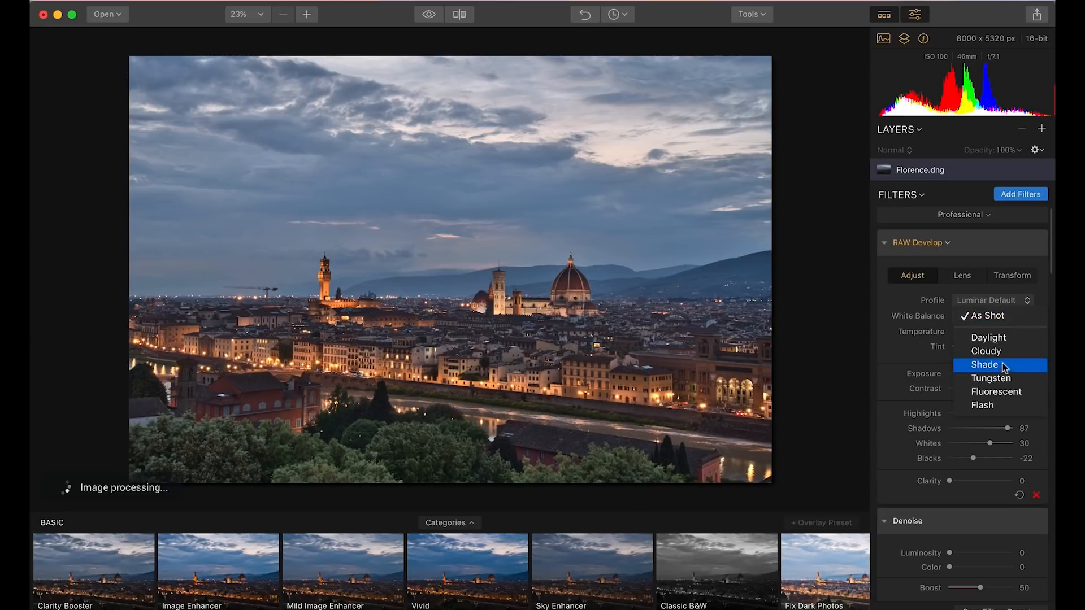
- Try the Shade white balance preset in RAW Develop while warming and brightening the photo
{"action": "left_click", "coordinate": [984, 365]}
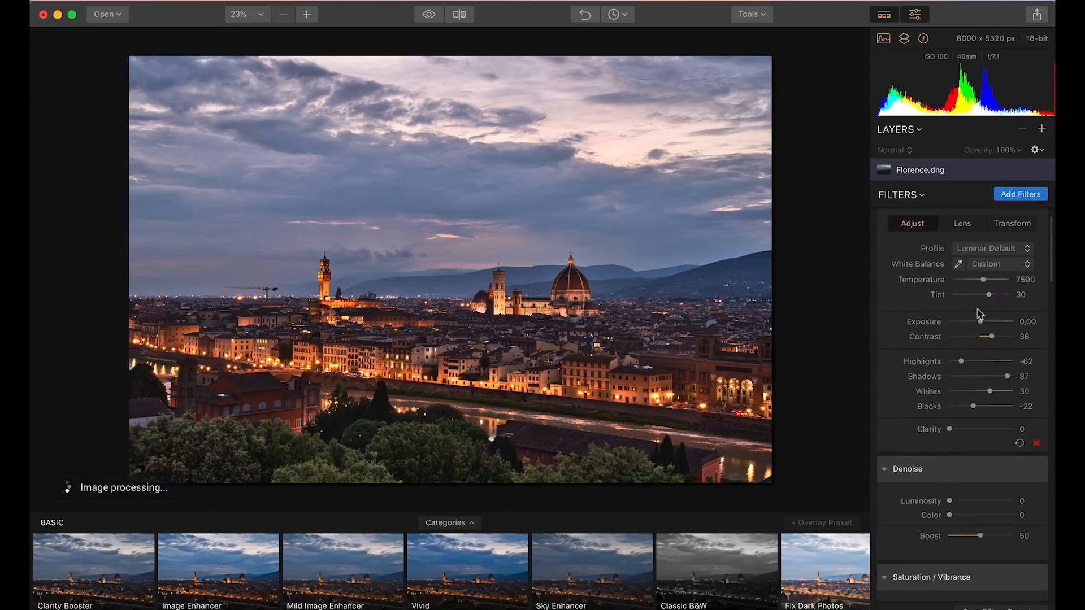
- Scroll the filters panel to AI Sky Enhancer and apply it at amount 47
{"action": "scroll", "scroll_direction": "down", "scroll_amount": 3}
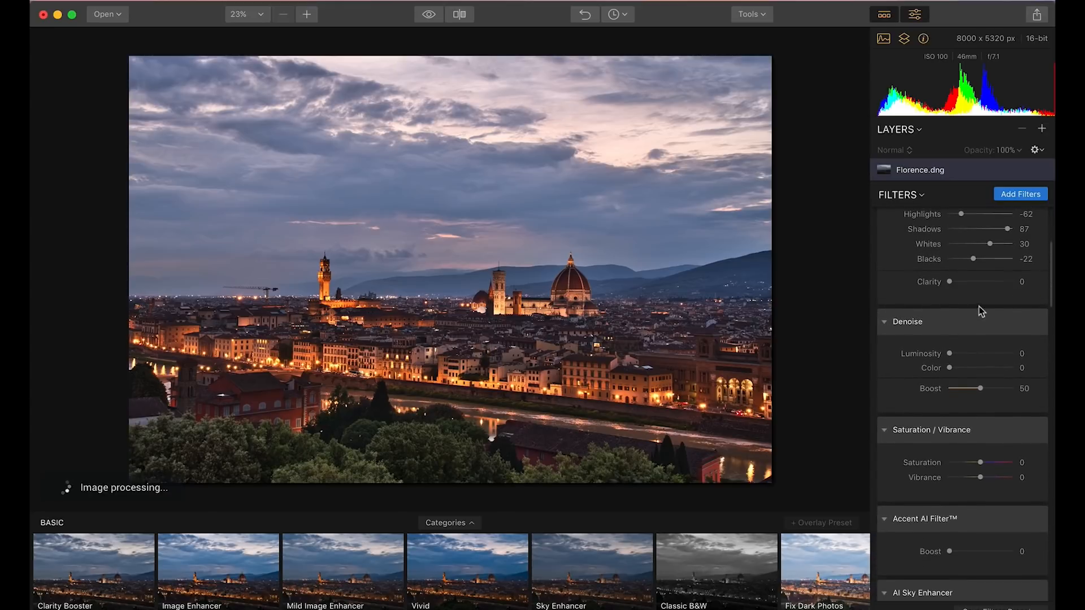
{"action": "scroll", "scroll_direction": "down", "scroll_amount": 3}
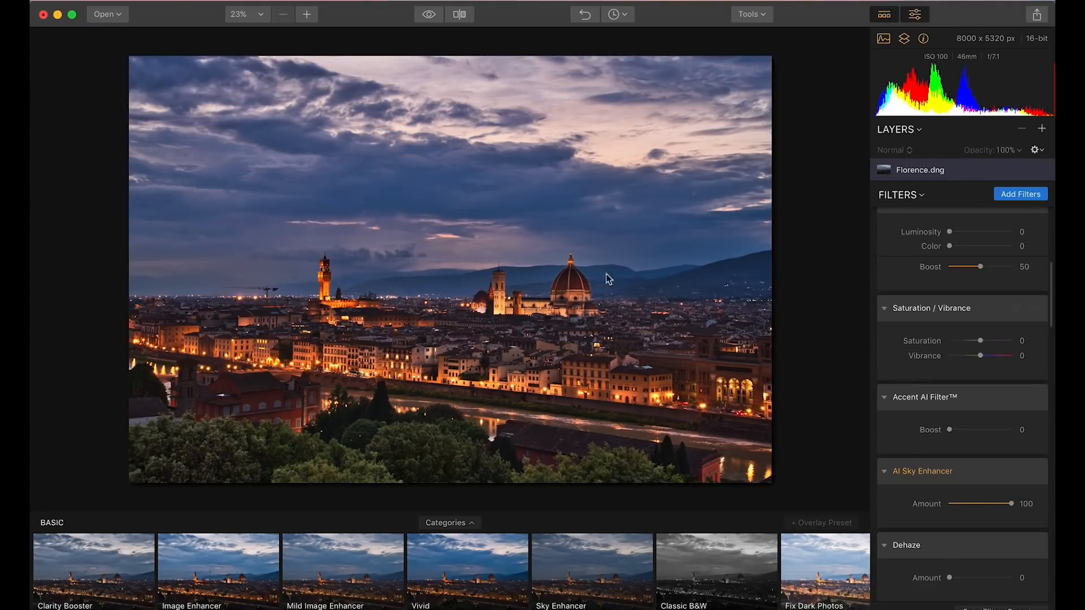
{"action": "mouse_move", "coordinate": [373, 236]}
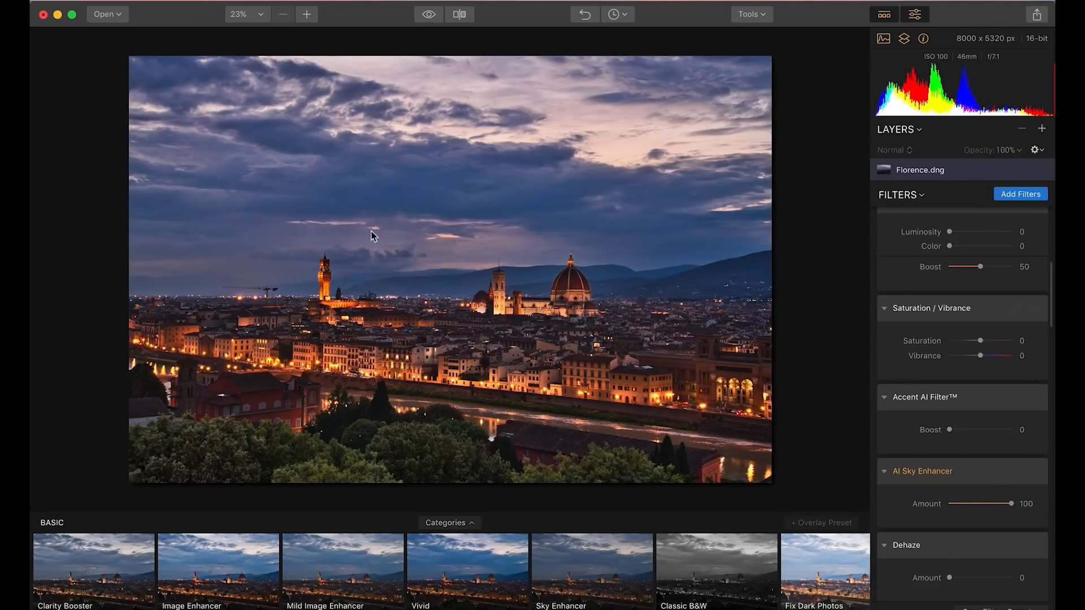
{"action": "mouse_move", "coordinate": [814, 409]}
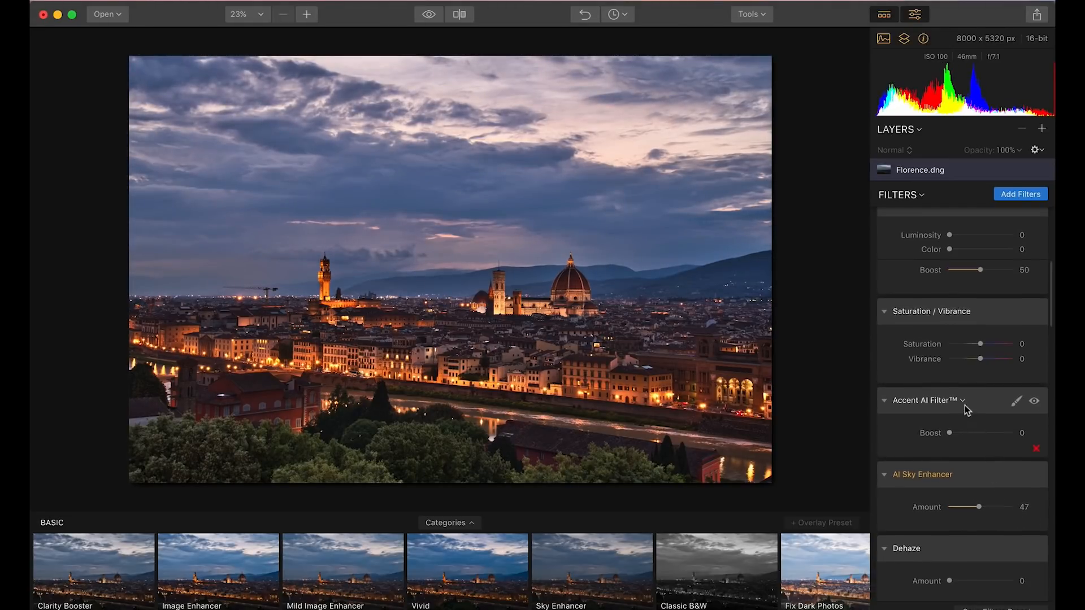
- Set Accent AI boost 25 and Advanced Contrast highlights 21, midtones 16, shadows 20
{"action": "scroll", "scroll_direction": "up", "scroll_amount": 3}
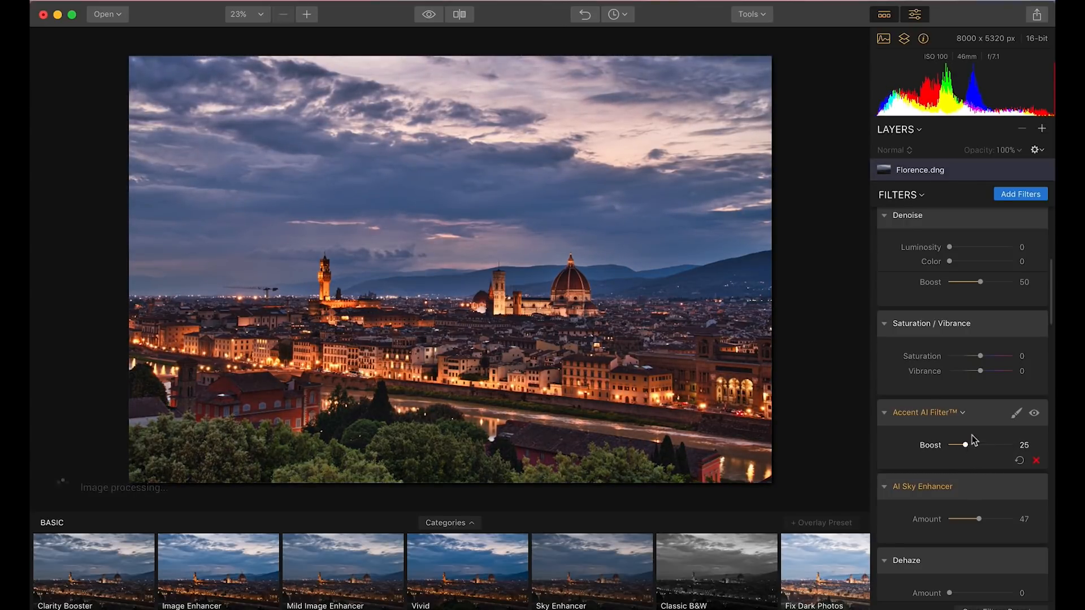
{"action": "scroll", "scroll_direction": "down", "scroll_amount": 3}
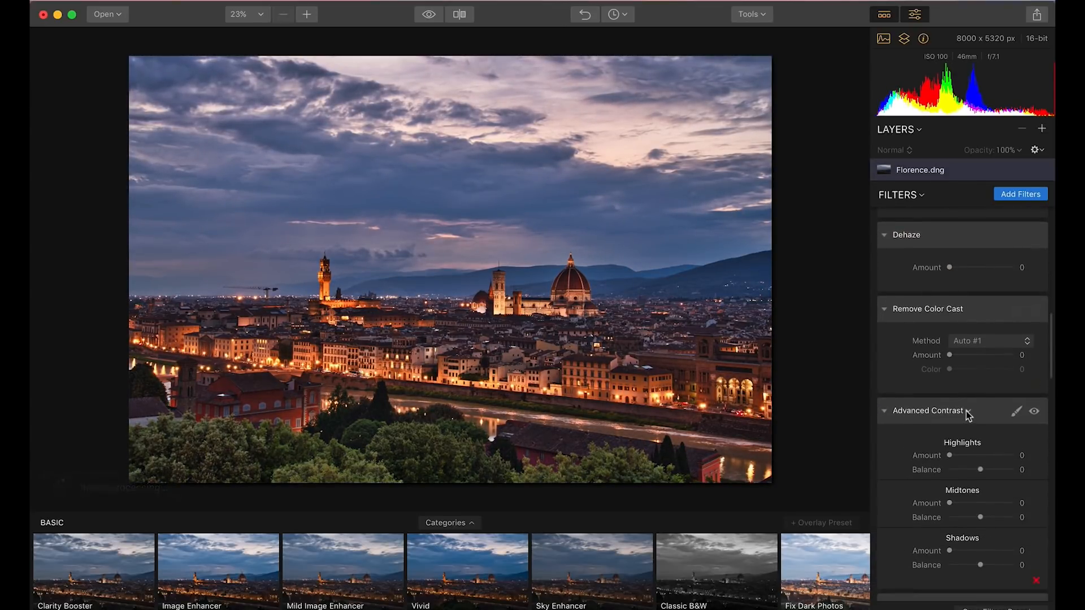
{"action": "scroll", "scroll_direction": "down", "scroll_amount": 3}
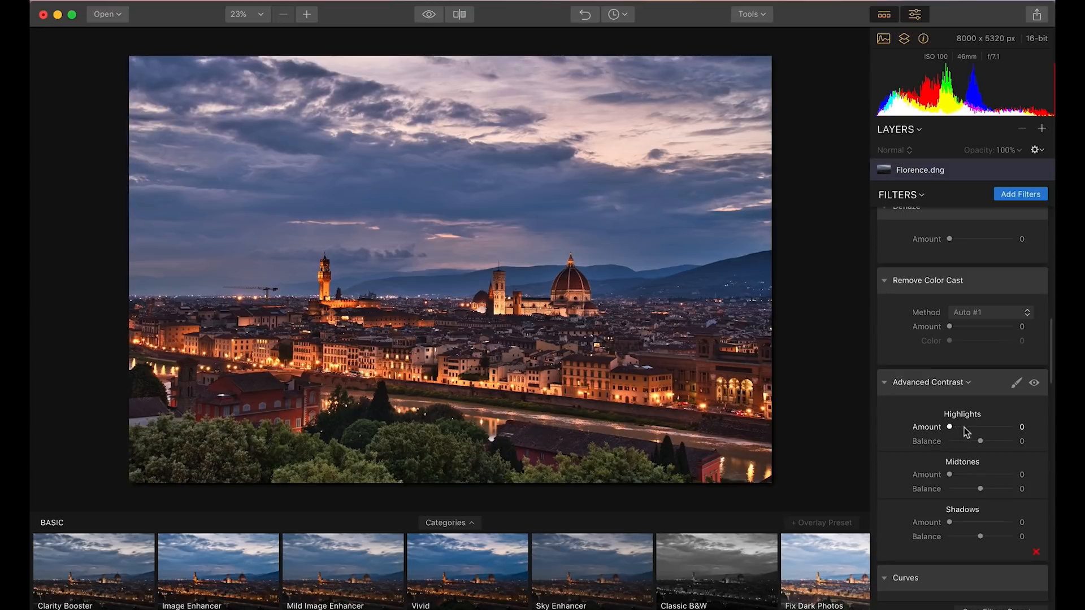
{"action": "mouse_move", "coordinate": [956, 433]}
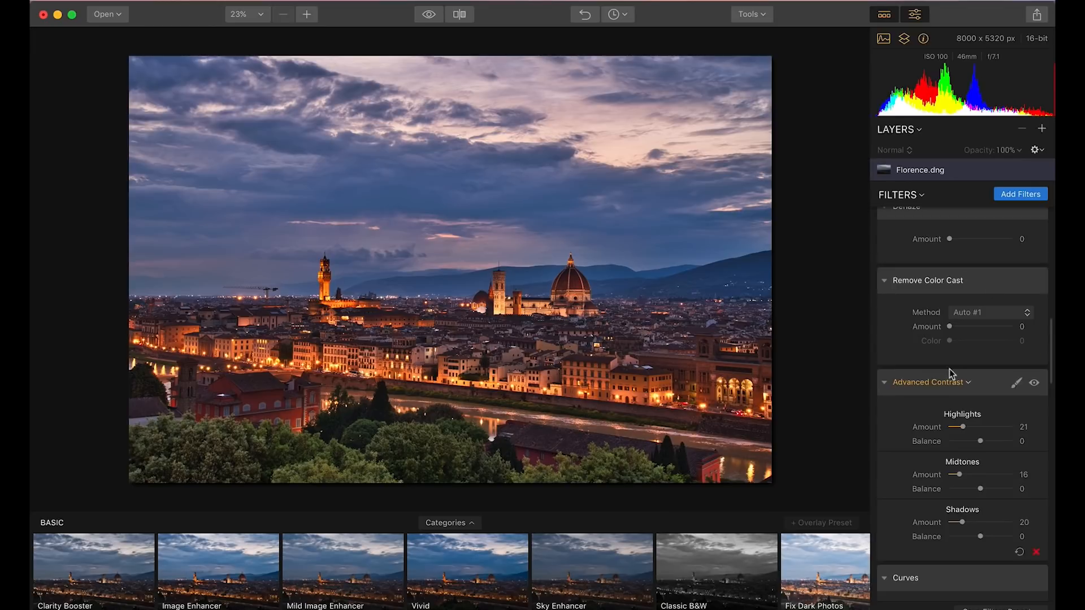
{"action": "scroll", "scroll_direction": "down", "scroll_amount": 3}
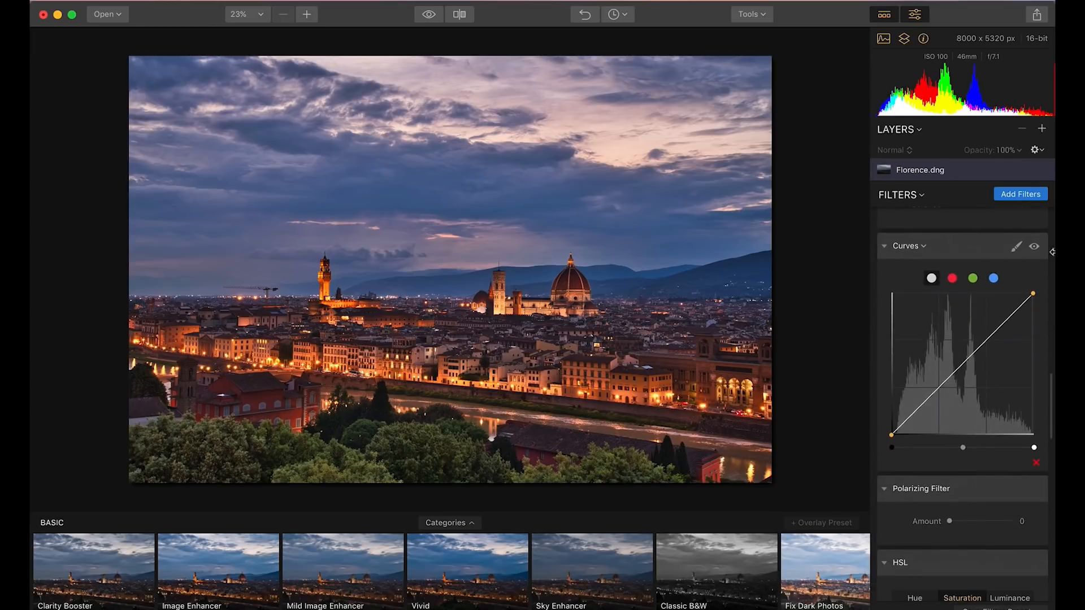
- Add a Golden Hour filter from the catalog and set its amount to 43
{"action": "left_click", "coordinate": [1019, 193]}
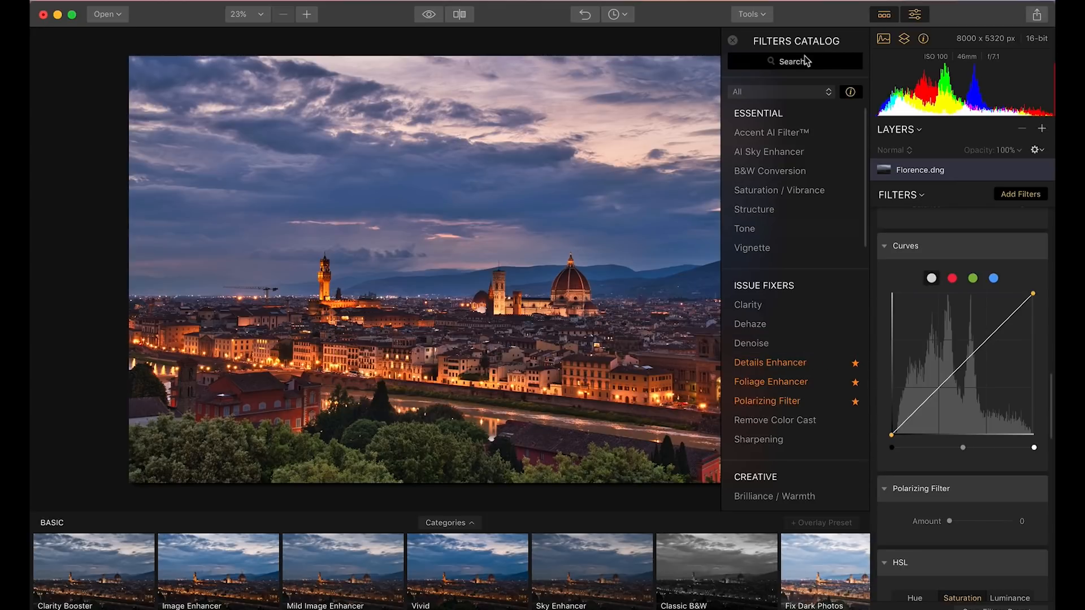
{"action": "type", "text": "go"}
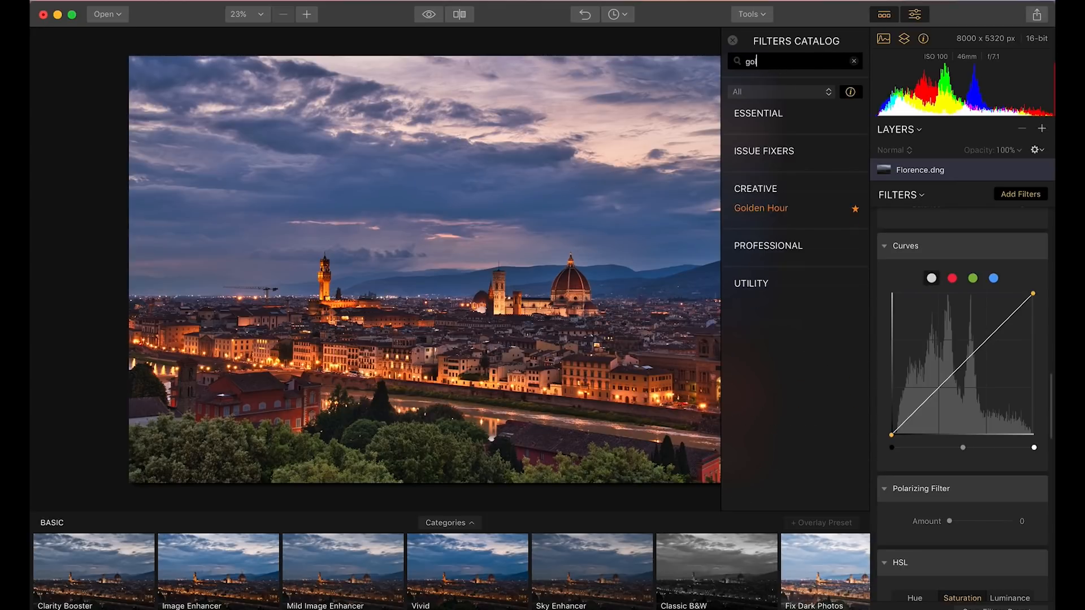
{"action": "mouse_move", "coordinate": [760, 208]}
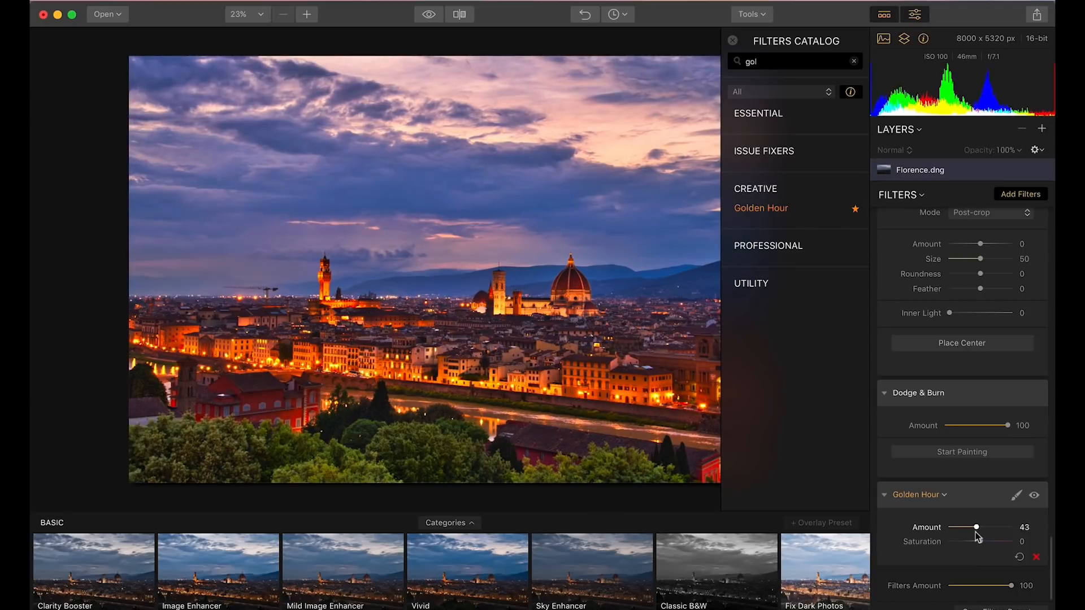
{"action": "scroll", "scroll_direction": "down", "scroll_amount": 3}
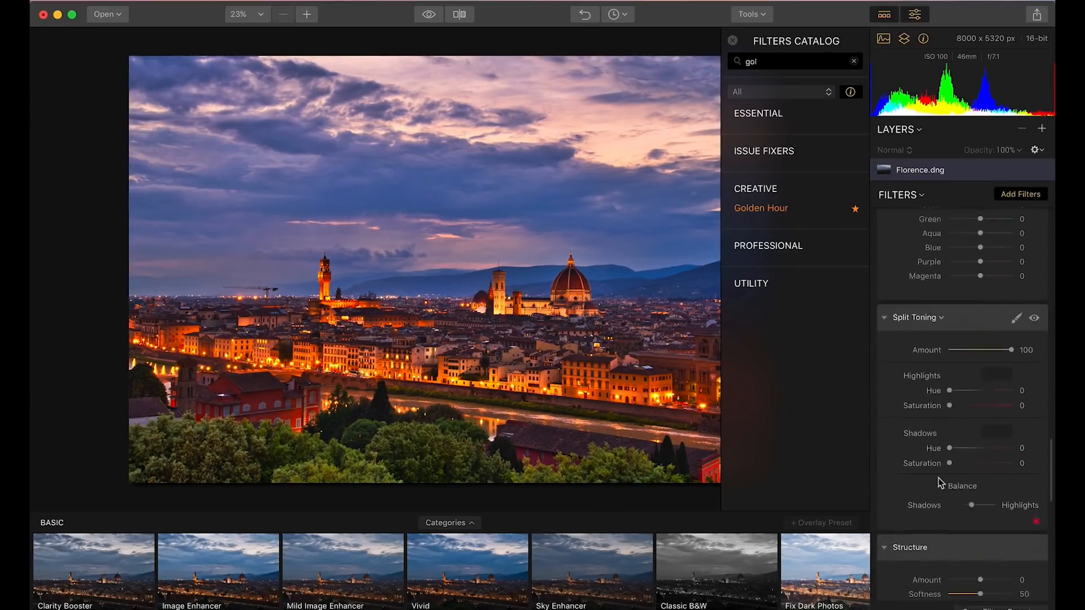
{"action": "scroll", "scroll_direction": "down", "scroll_amount": 3}
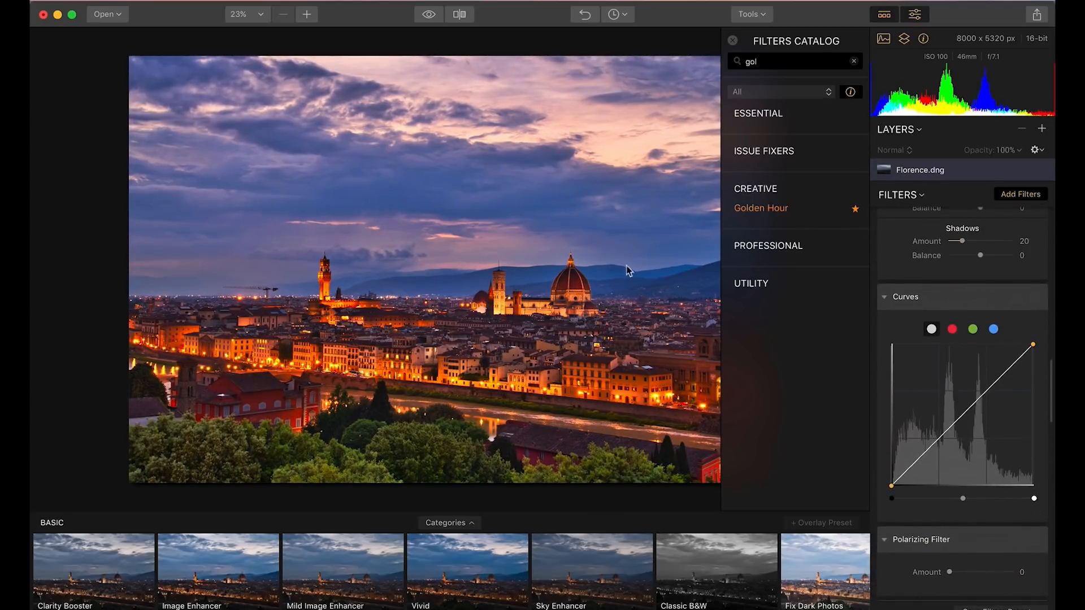
{"action": "left_click", "coordinate": [428, 13]}
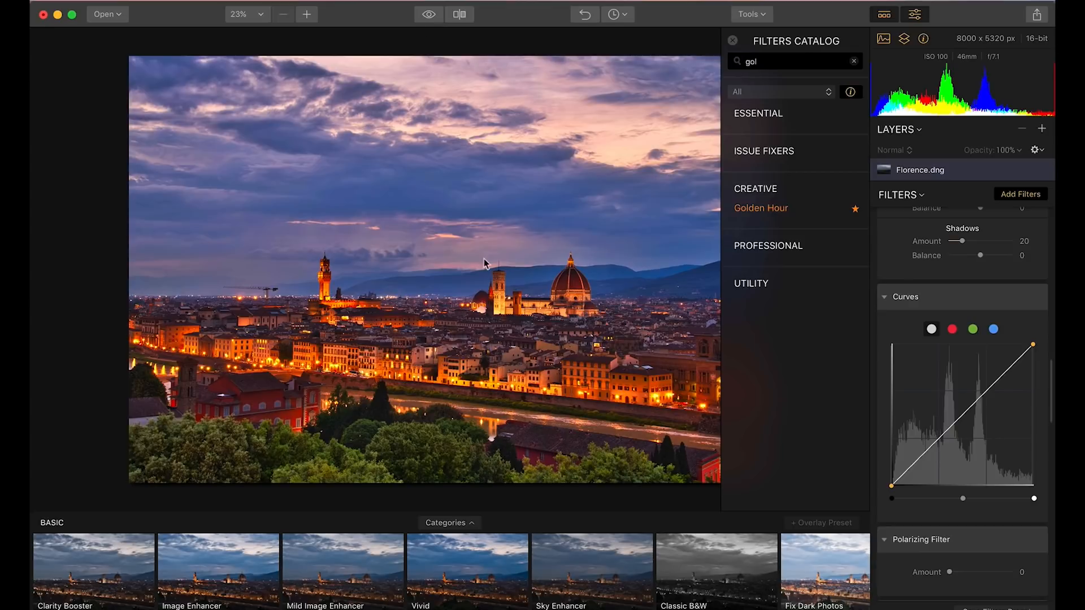
{"action": "mouse_move", "coordinate": [170, 123]}
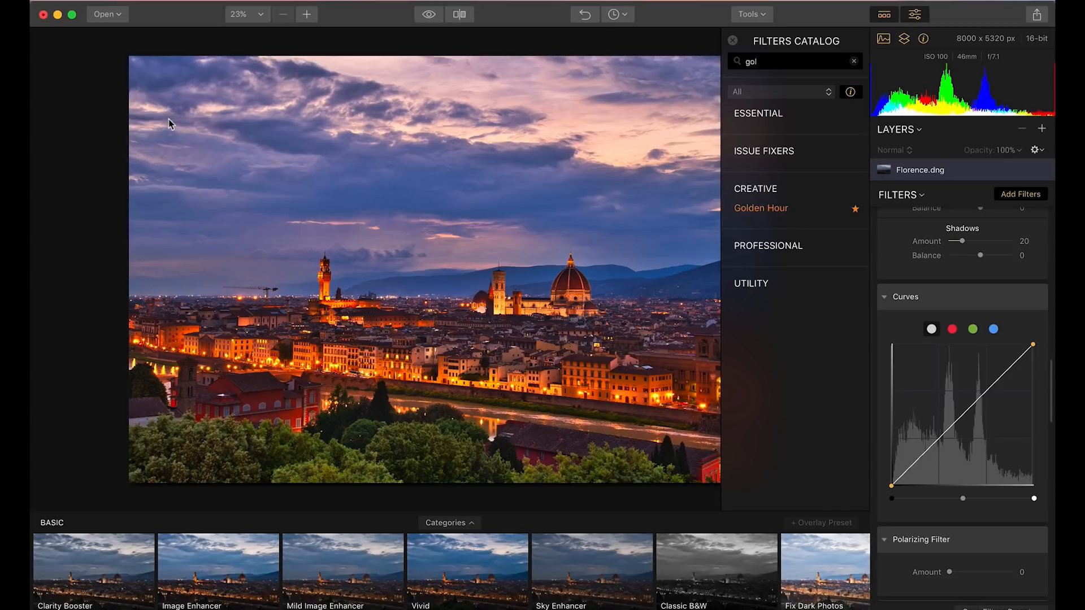
{"action": "mouse_move", "coordinate": [836, 301]}
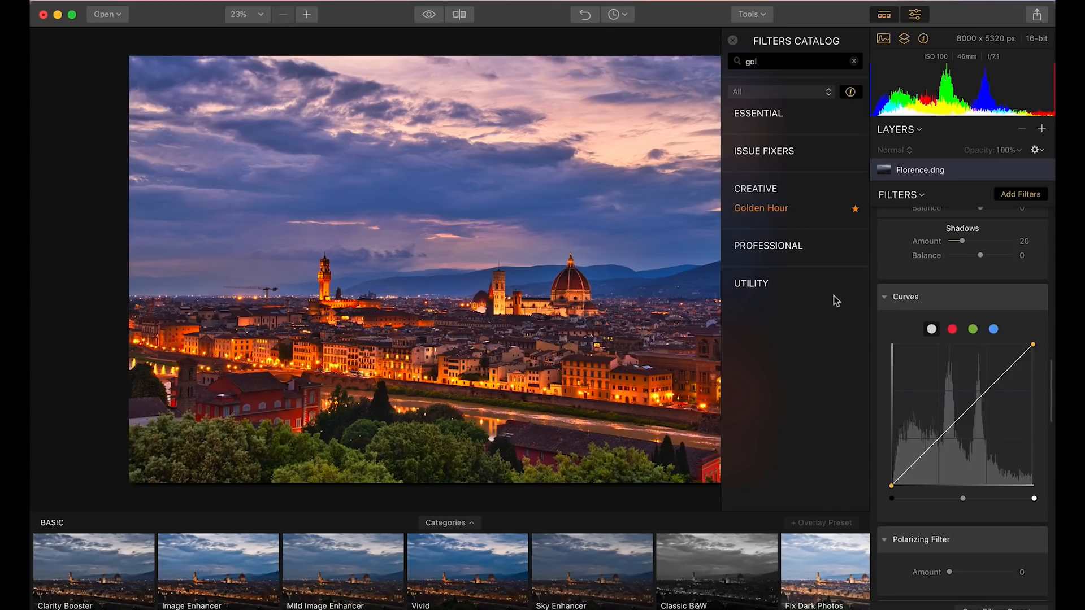
{"action": "mouse_move", "coordinate": [560, 283]}
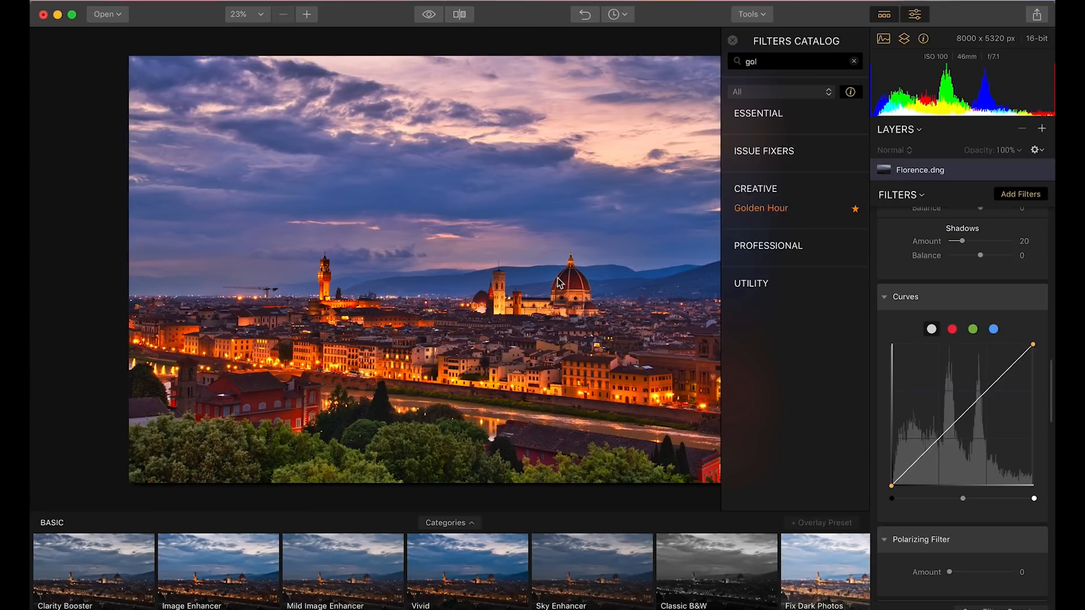
{"action": "mouse_move", "coordinate": [146, 30]}
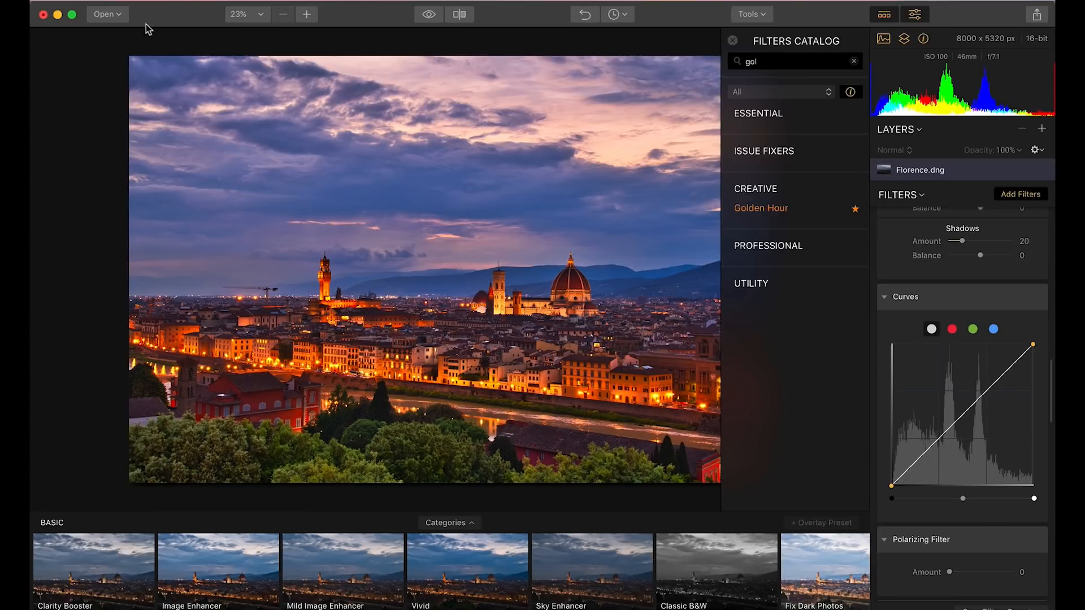
- Open the Manhattan twilight photo, set AI Sky Enhancer 78 and Advanced Contrast 21/21/23
{"action": "left_click", "coordinate": [107, 13]}
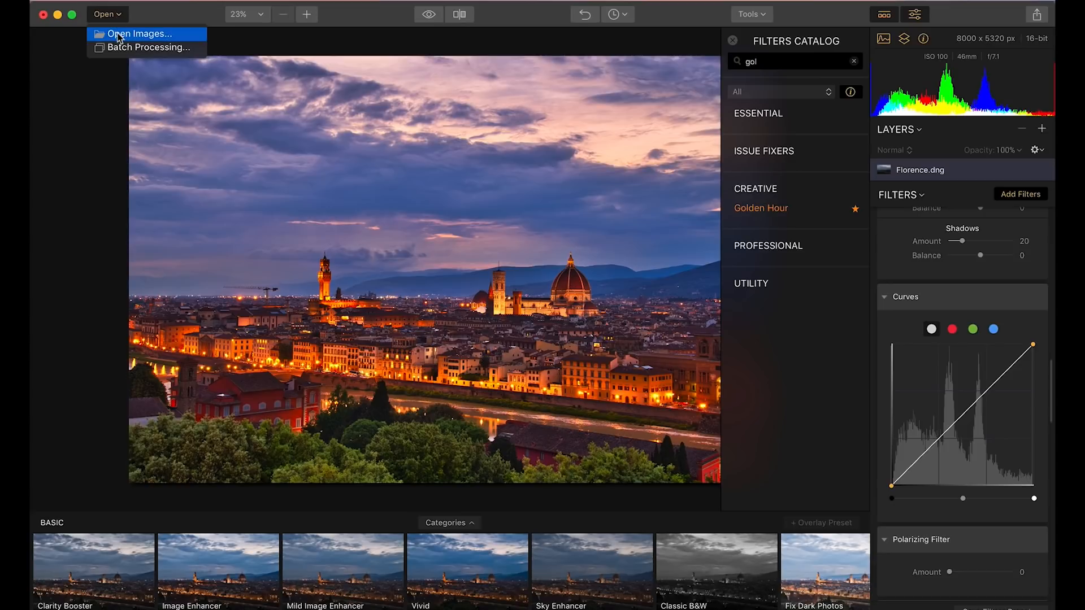
{"action": "left_click", "coordinate": [138, 33]}
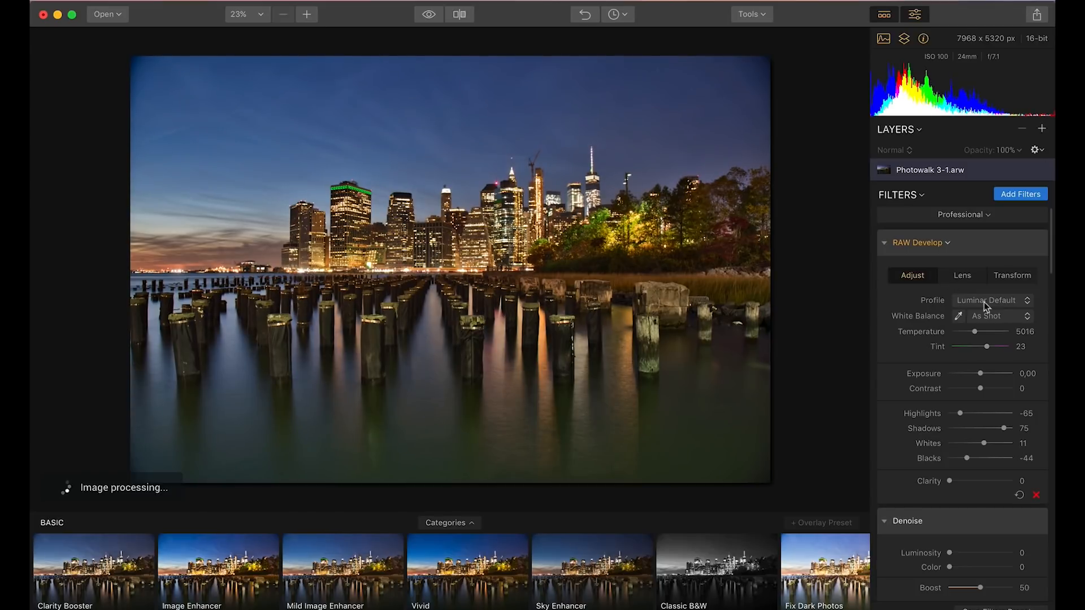
{"action": "mouse_move", "coordinate": [991, 335]}
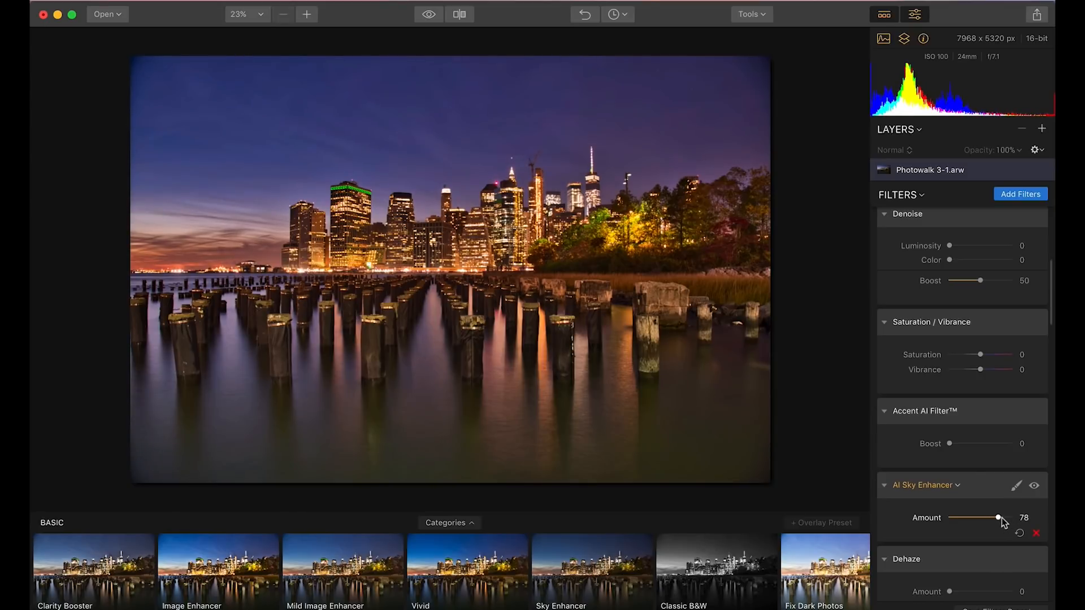
{"action": "scroll", "scroll_direction": "down", "scroll_amount": 3}
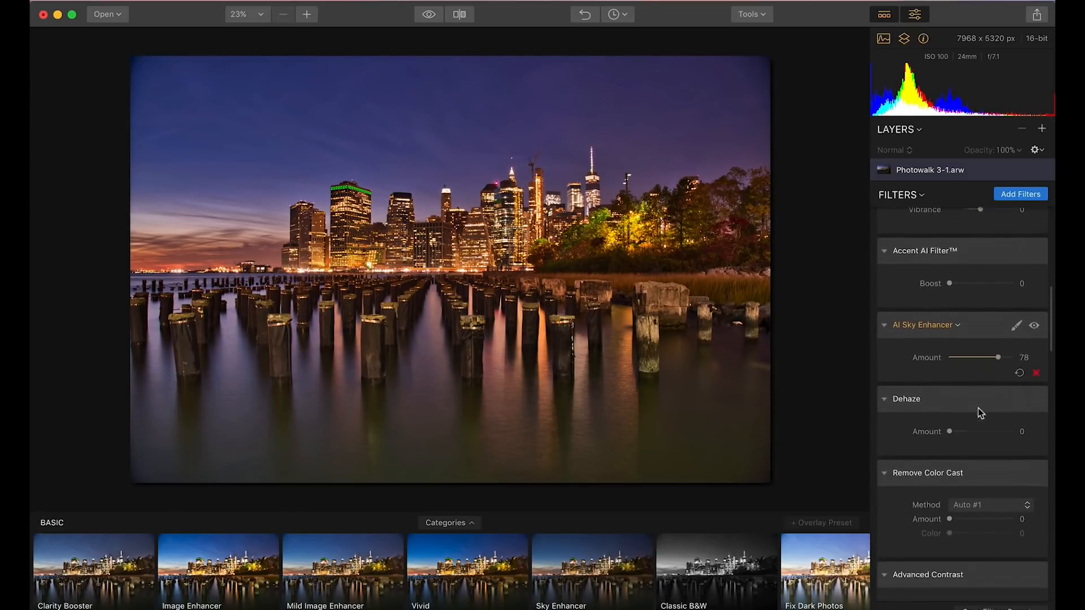
{"action": "scroll", "scroll_direction": "down", "scroll_amount": 3}
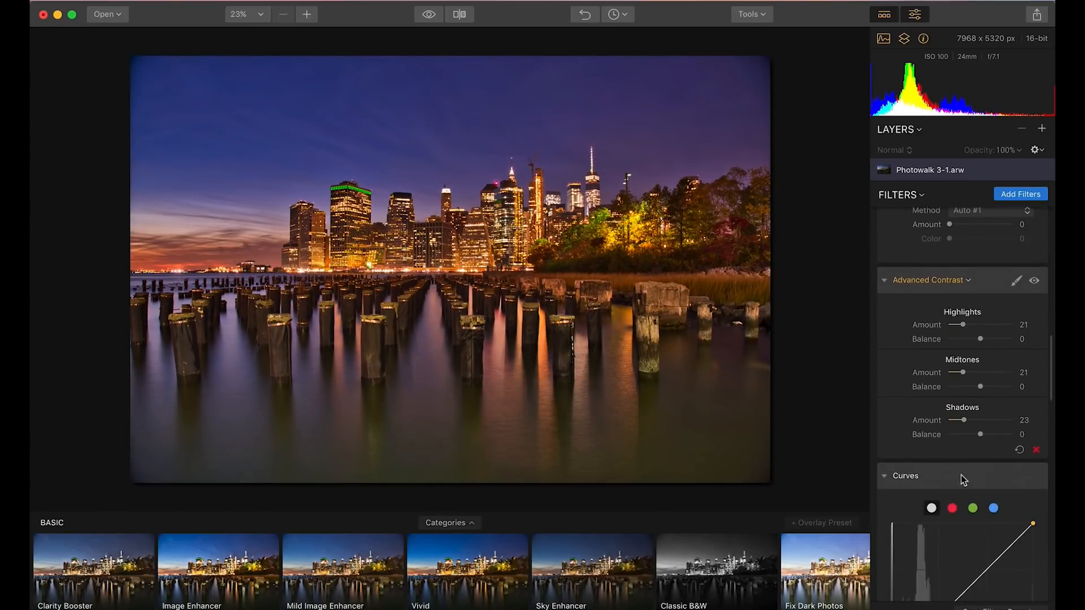
- Add a Golden Hour filter found via catalog search and set its amount to 17
{"action": "left_click", "coordinate": [1020, 193]}
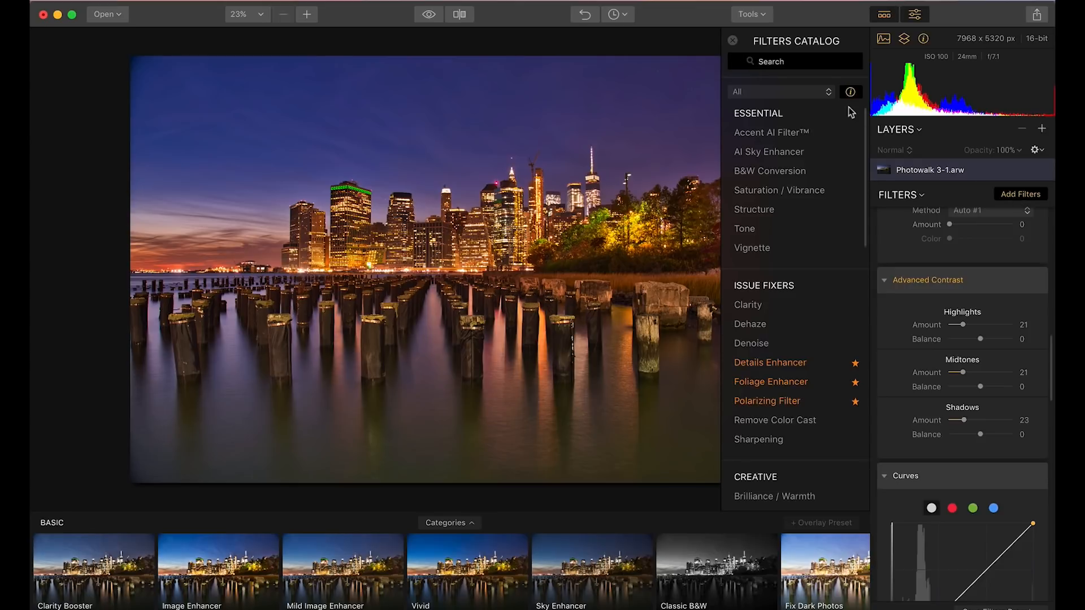
{"action": "mouse_move", "coordinate": [828, 118]}
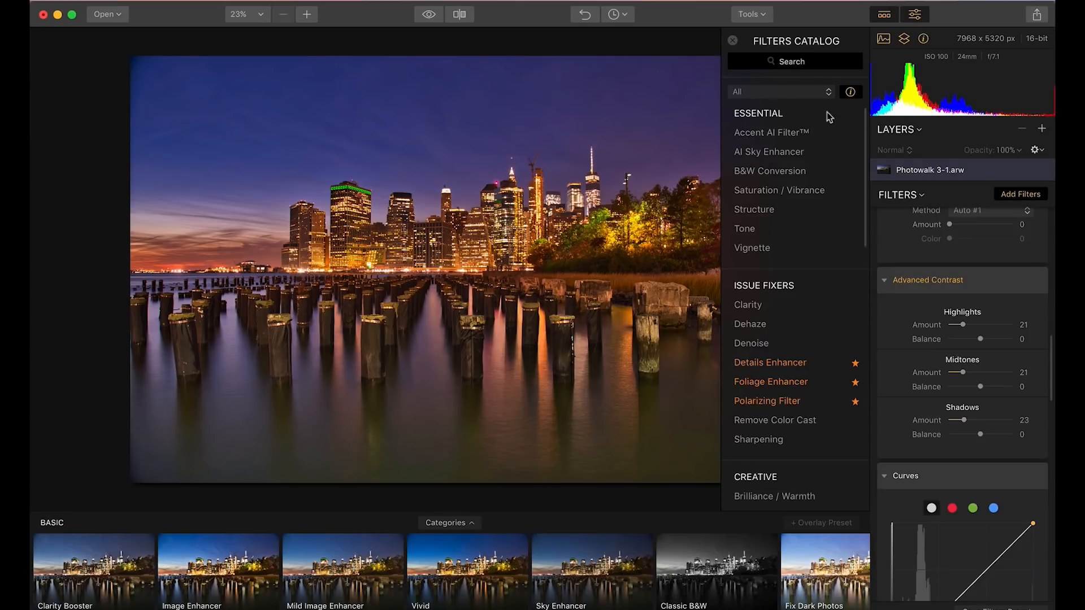
{"action": "left_click", "coordinate": [795, 61]}
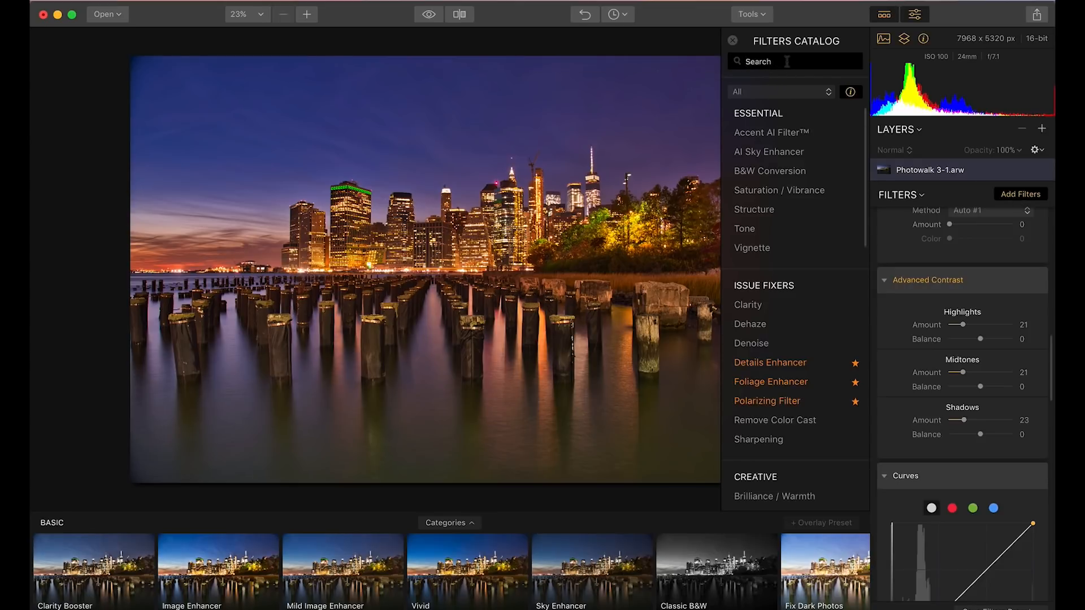
{"action": "type", "text": "golk"}
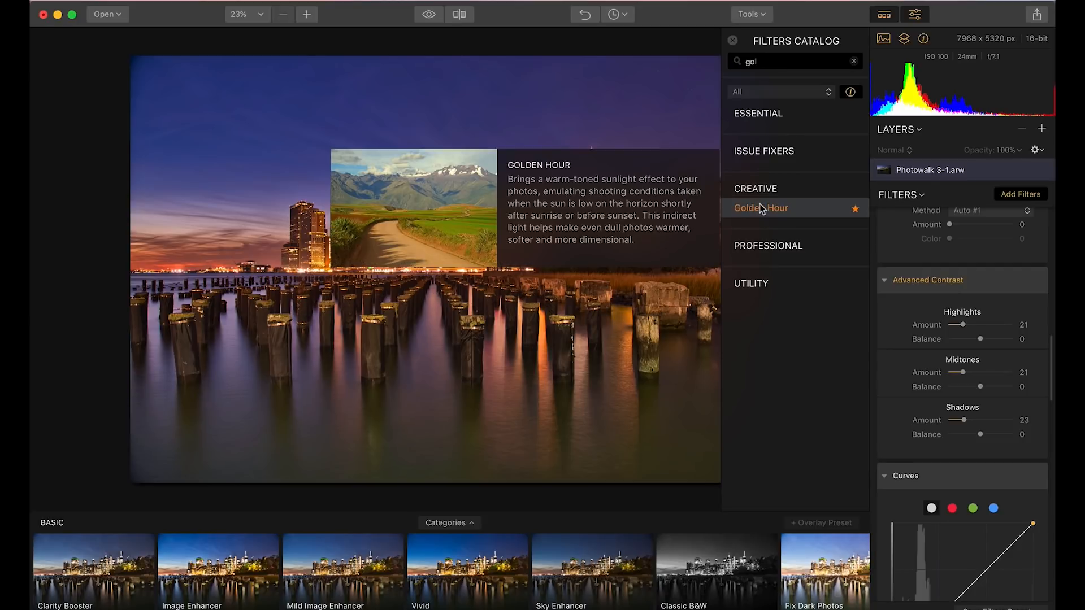
{"action": "left_click", "coordinate": [761, 208]}
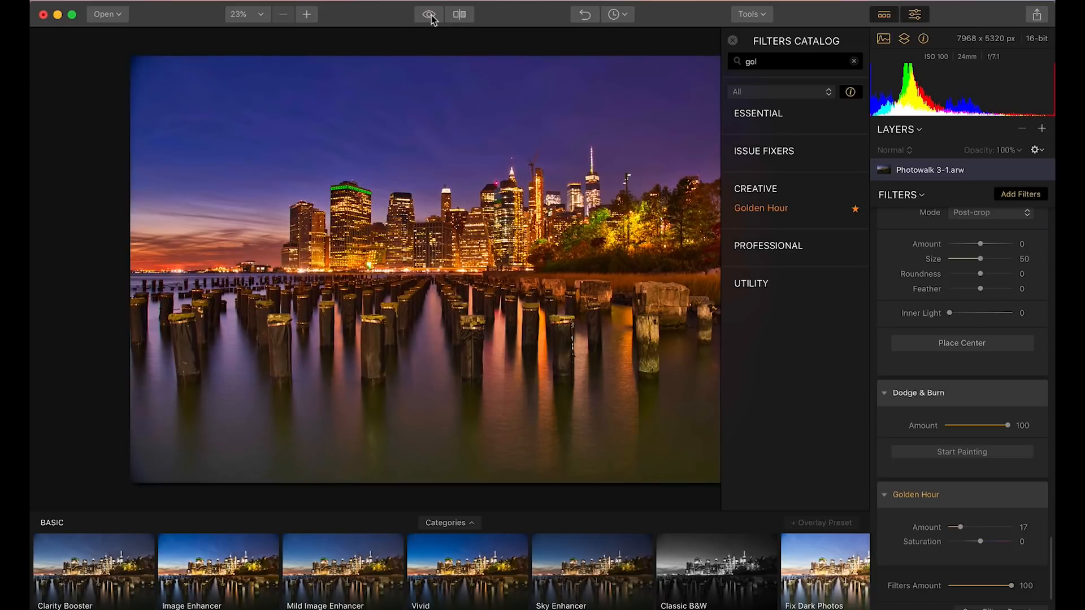
{"action": "mouse_move", "coordinate": [134, 14]}
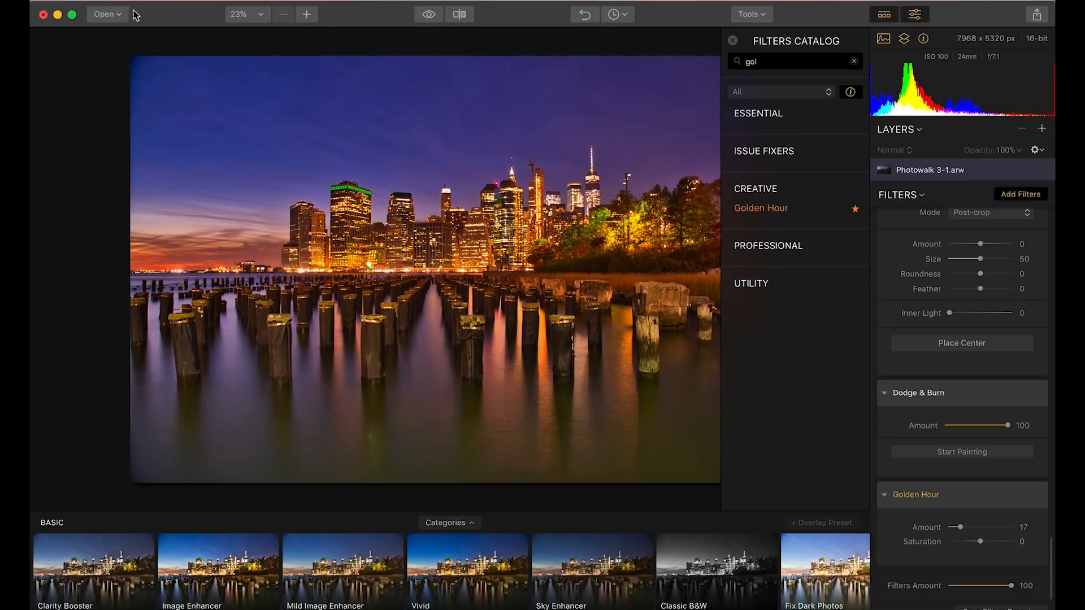
- Open the Carmel.arw seascape RAW file in place of the Manhattan image
{"action": "left_click", "coordinate": [104, 14]}
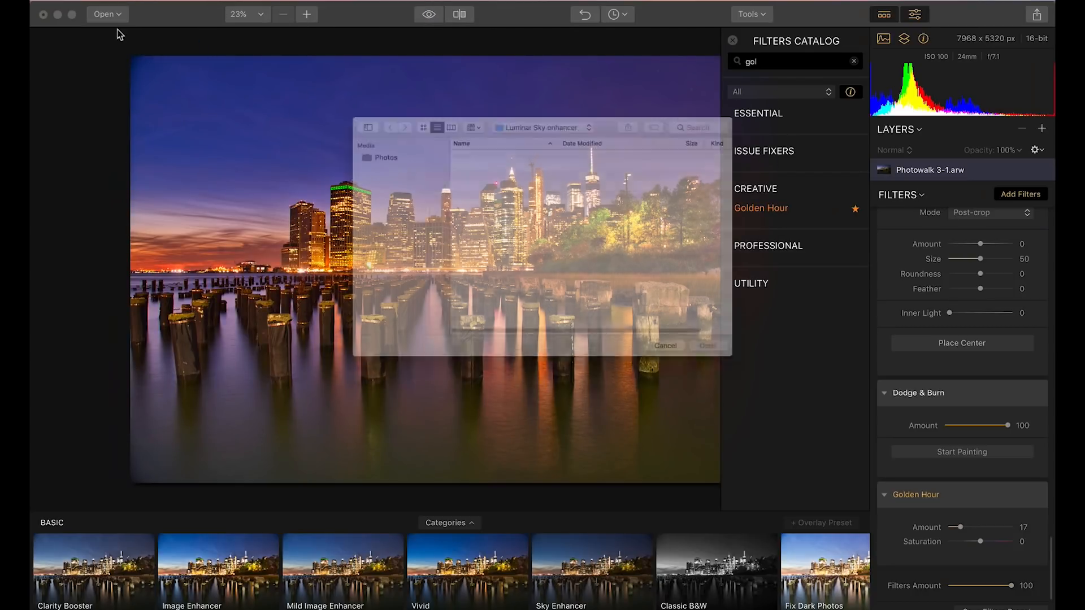
{"action": "left_click", "coordinate": [666, 345]}
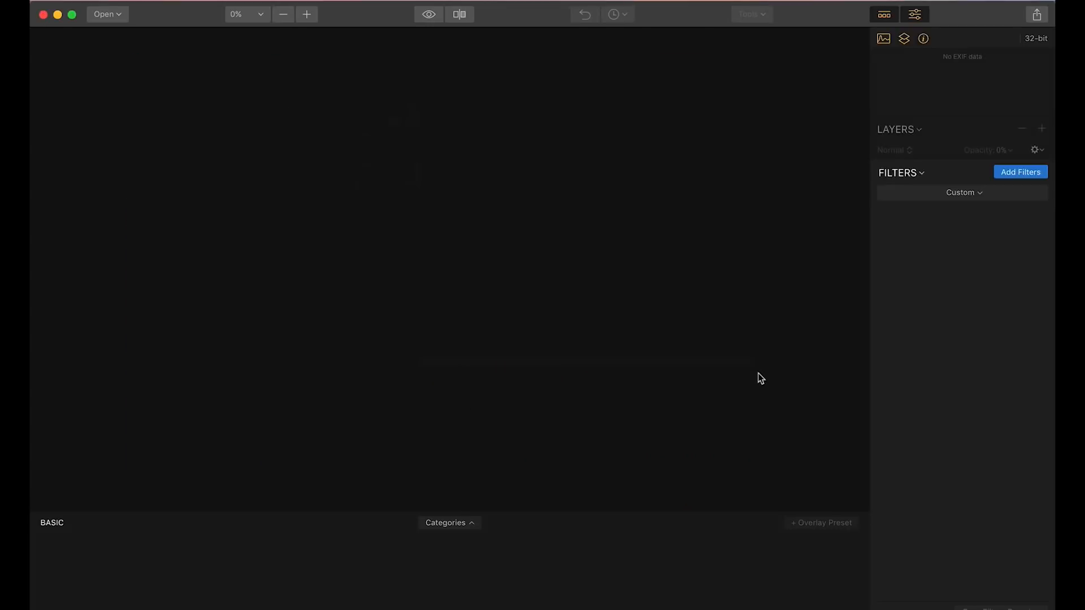
{"action": "left_click", "coordinate": [104, 14]}
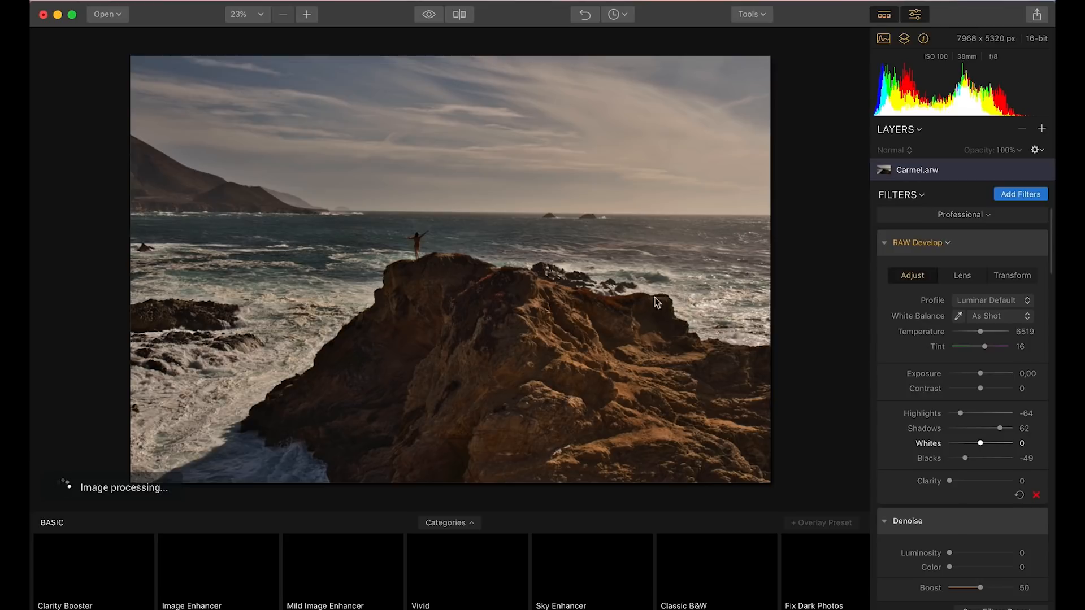
- Set RAW Develop exposure -0.23, contrast 37 and whites 28 on the Carmel photo
{"action": "scroll", "scroll_direction": "down", "scroll_amount": 3}
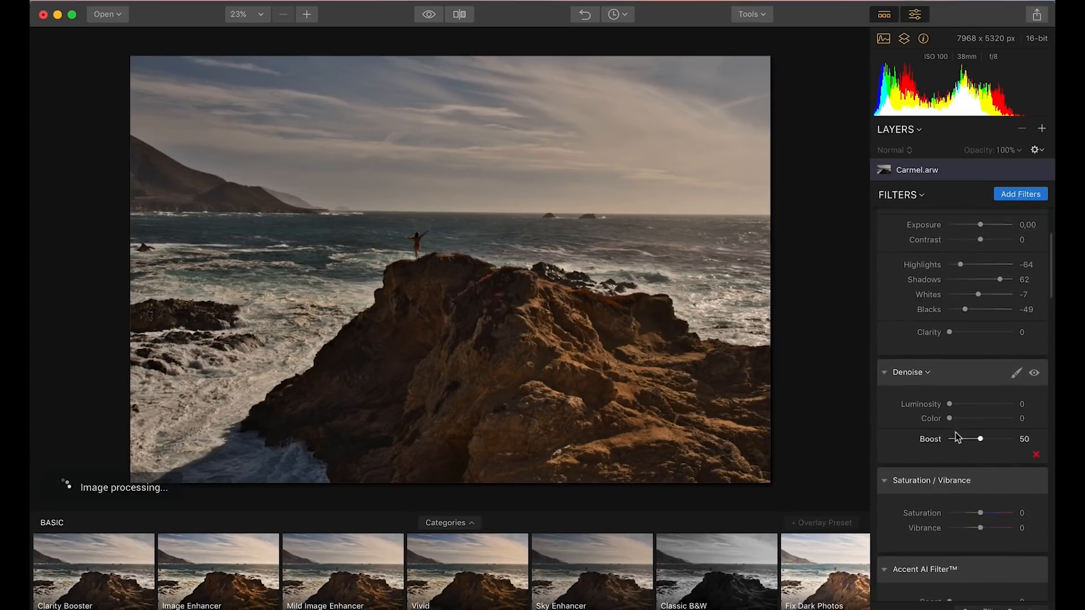
{"action": "scroll", "scroll_direction": "down", "scroll_amount": 3}
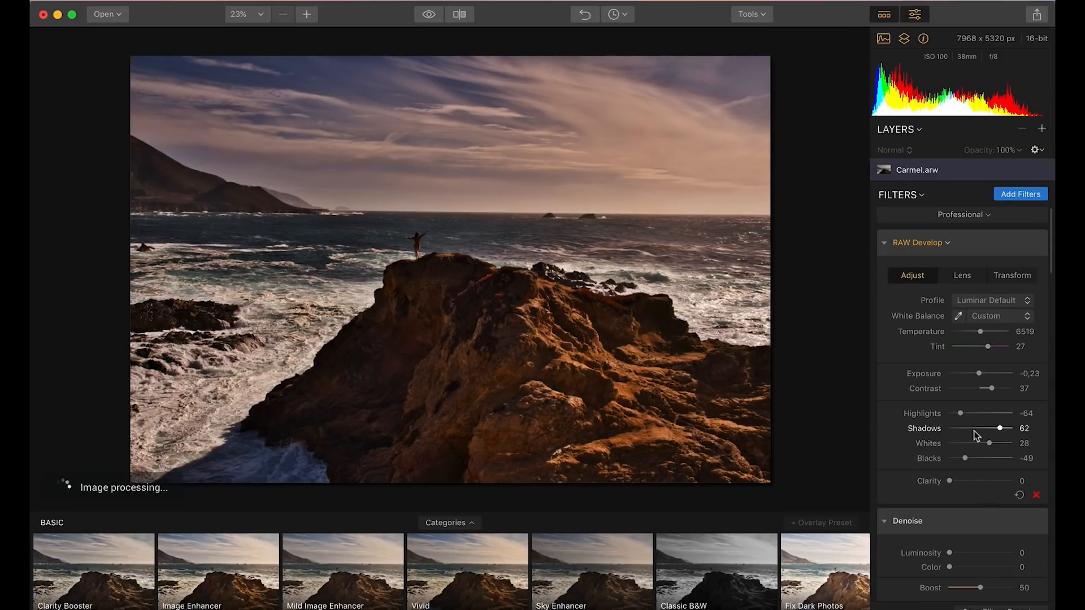
{"action": "scroll", "scroll_direction": "down", "scroll_amount": 3}
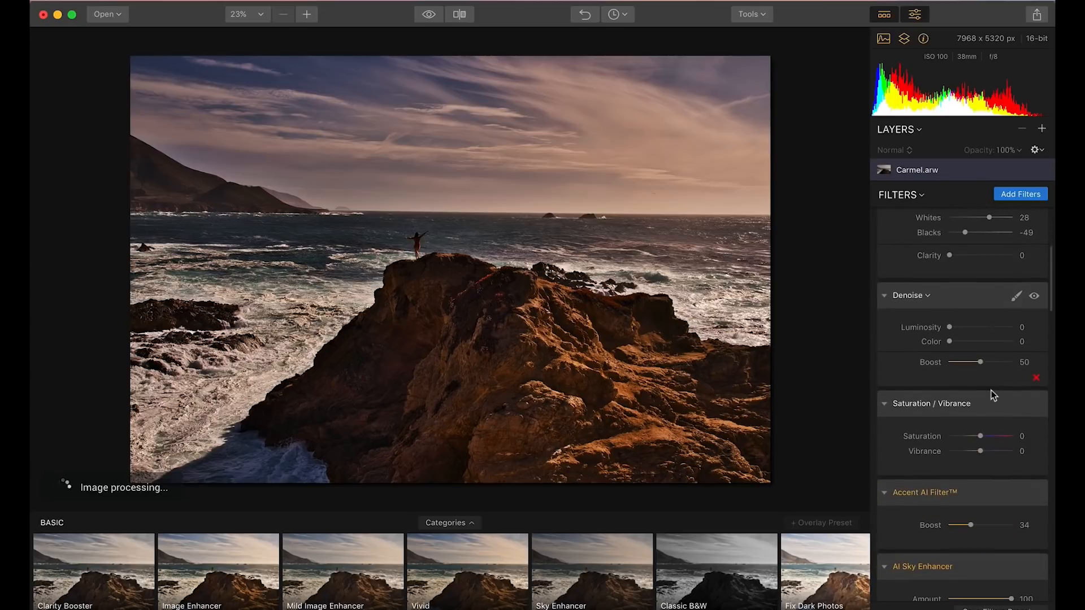
{"action": "scroll", "scroll_direction": "down", "scroll_amount": 3}
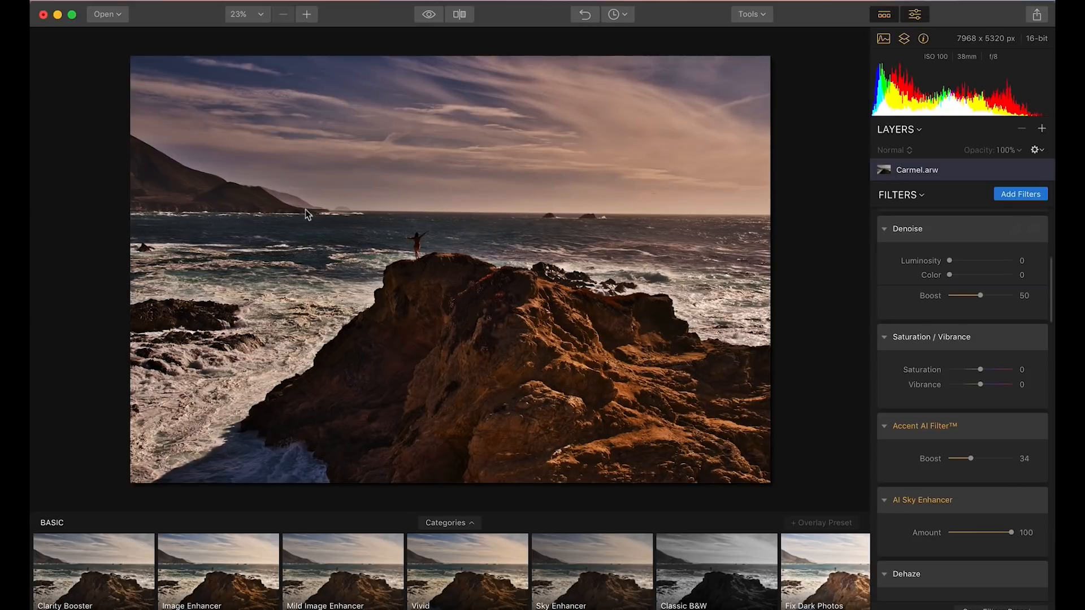
- Set Accent AI boost 34, AI Sky Enhancer 100 and Advanced Contrast 25/22/28
{"action": "scroll", "scroll_direction": "down", "scroll_amount": 3}
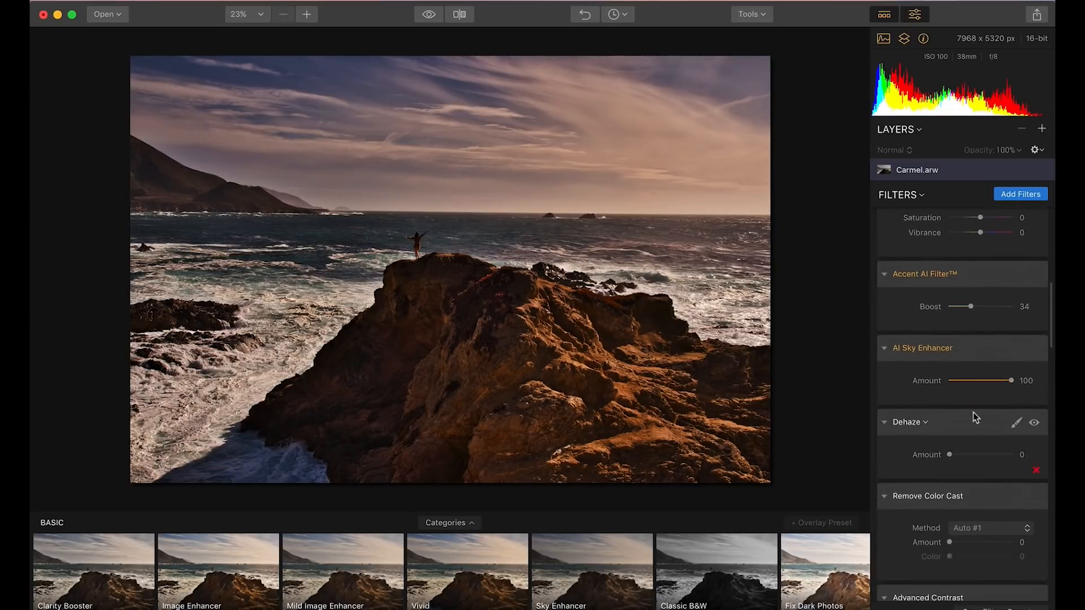
{"action": "scroll", "scroll_direction": "down", "scroll_amount": 3}
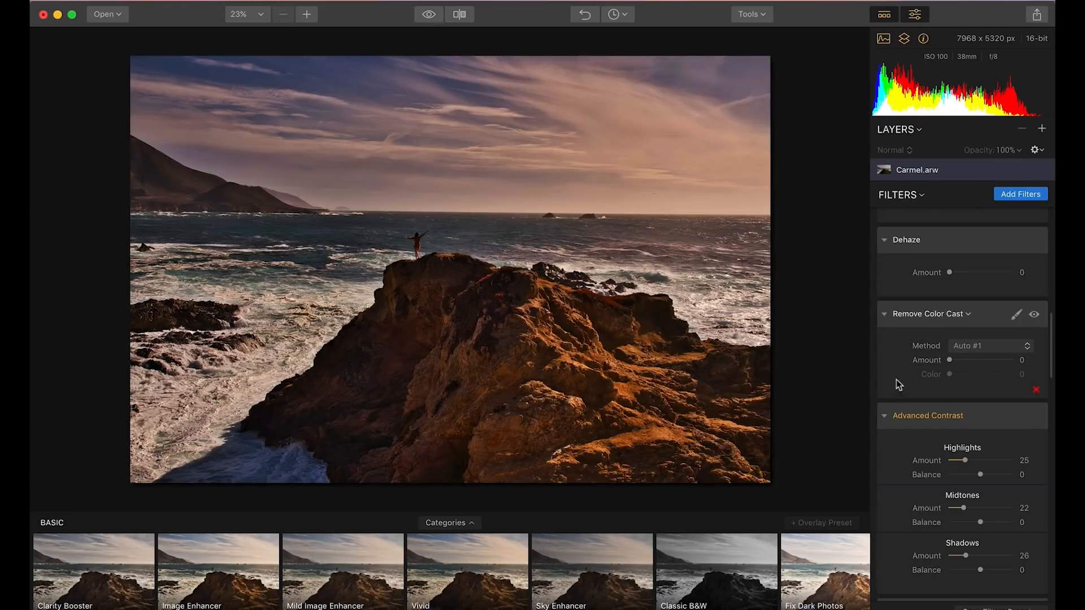
{"action": "scroll", "scroll_direction": "down", "scroll_amount": 3}
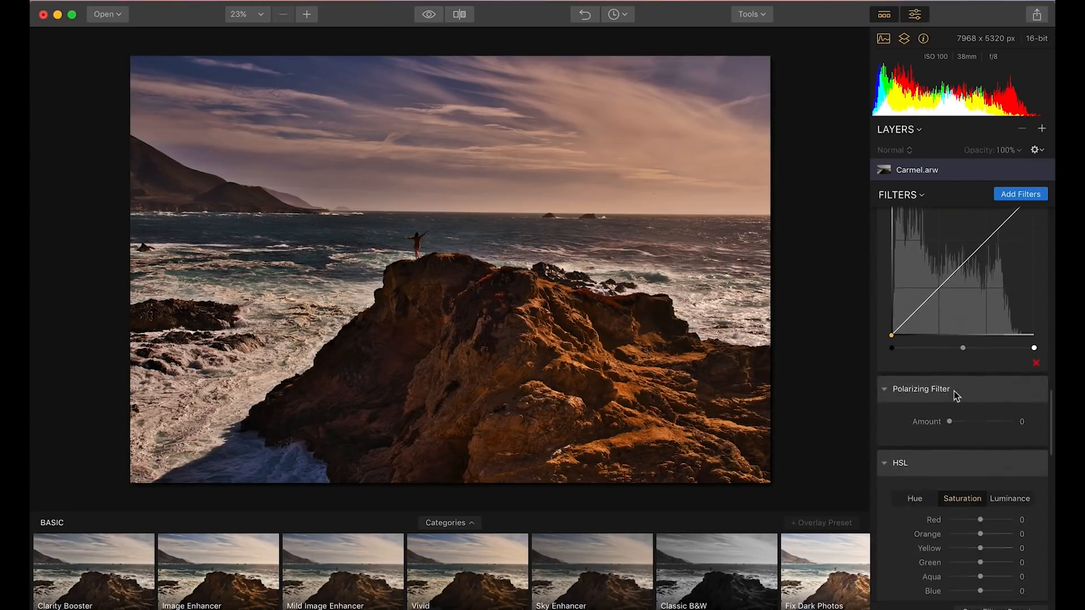
- Add an Image Radiance filter from the Creative group at amount 59 with shadows 50
{"action": "left_click", "coordinate": [1019, 194]}
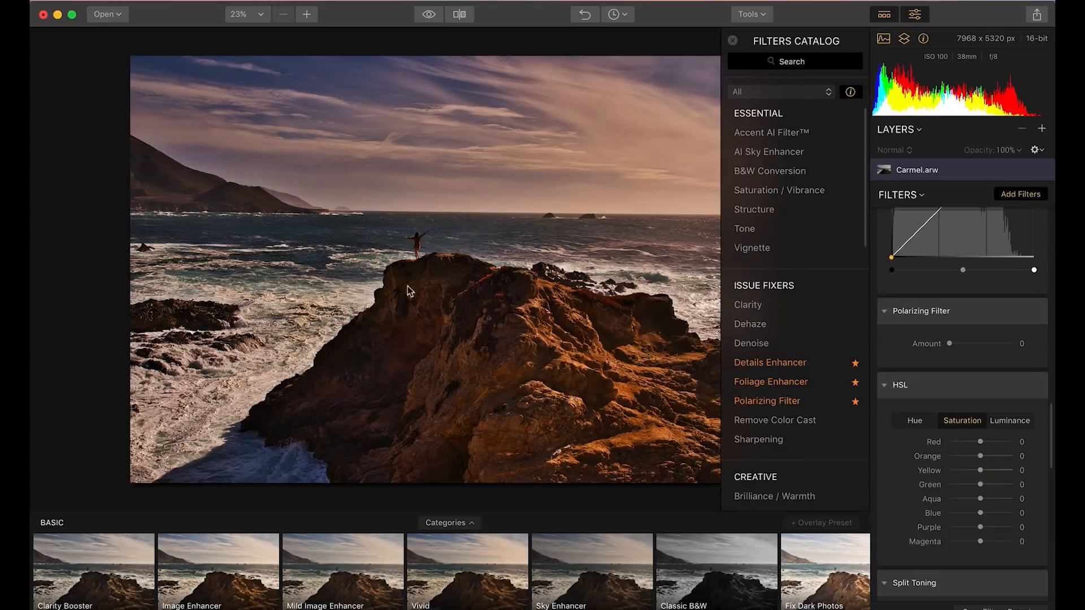
{"action": "mouse_move", "coordinate": [770, 362]}
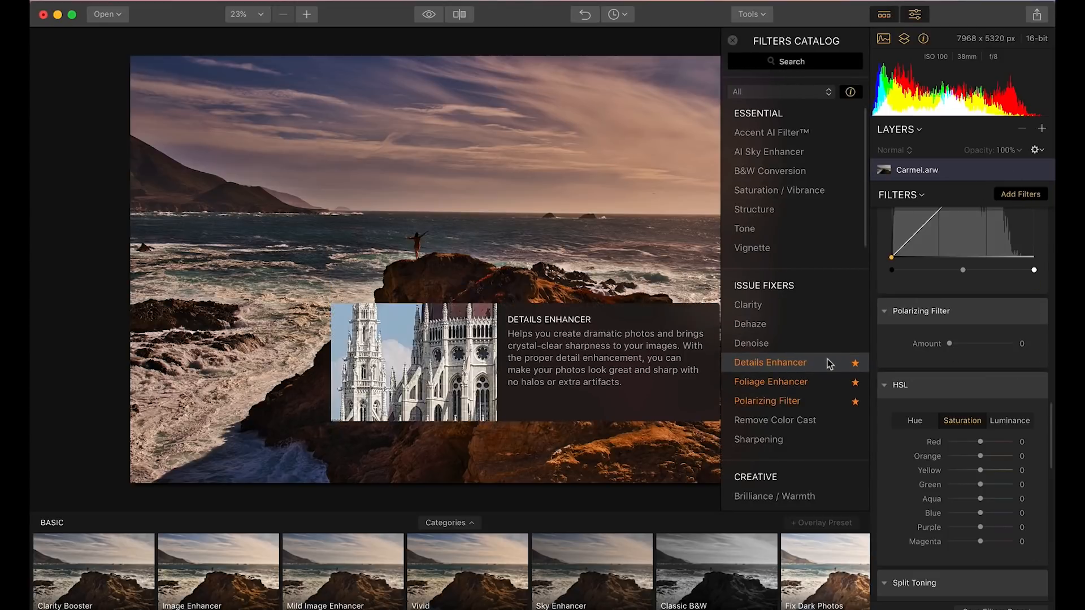
{"action": "scroll", "scroll_direction": "down", "scroll_amount": 3}
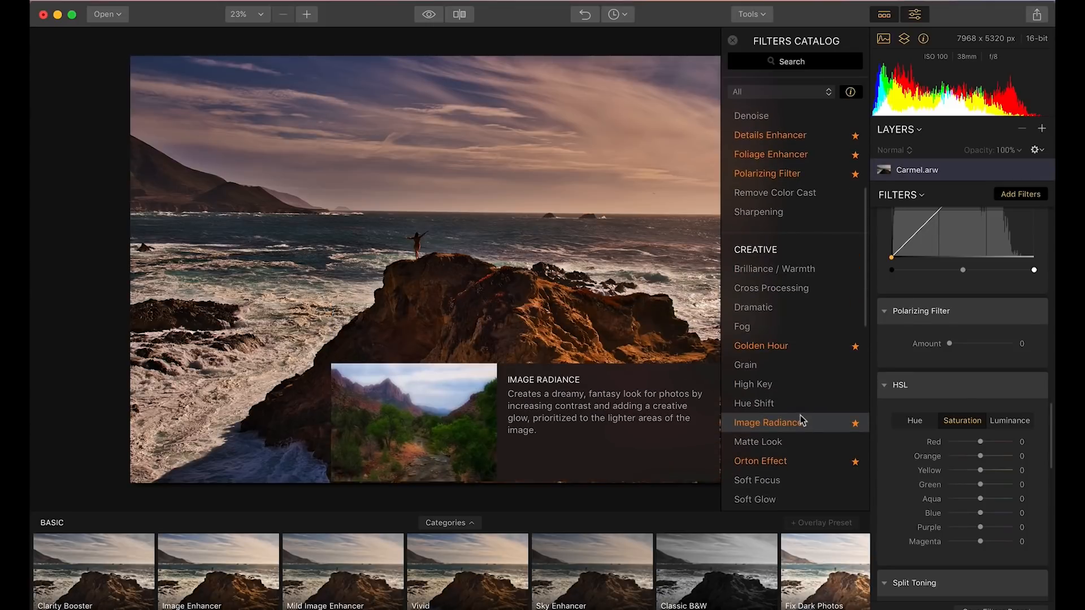
{"action": "left_click", "coordinate": [767, 423]}
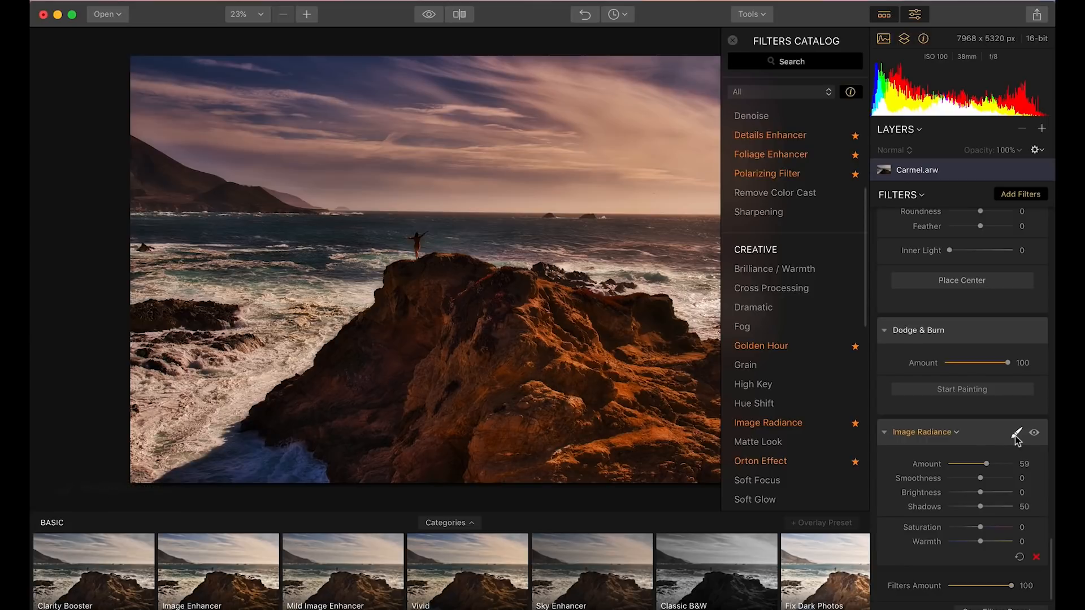
- Switch the Image Radiance filter to Brush masking and preview the seascape with and without edits
{"action": "left_click", "coordinate": [1017, 433]}
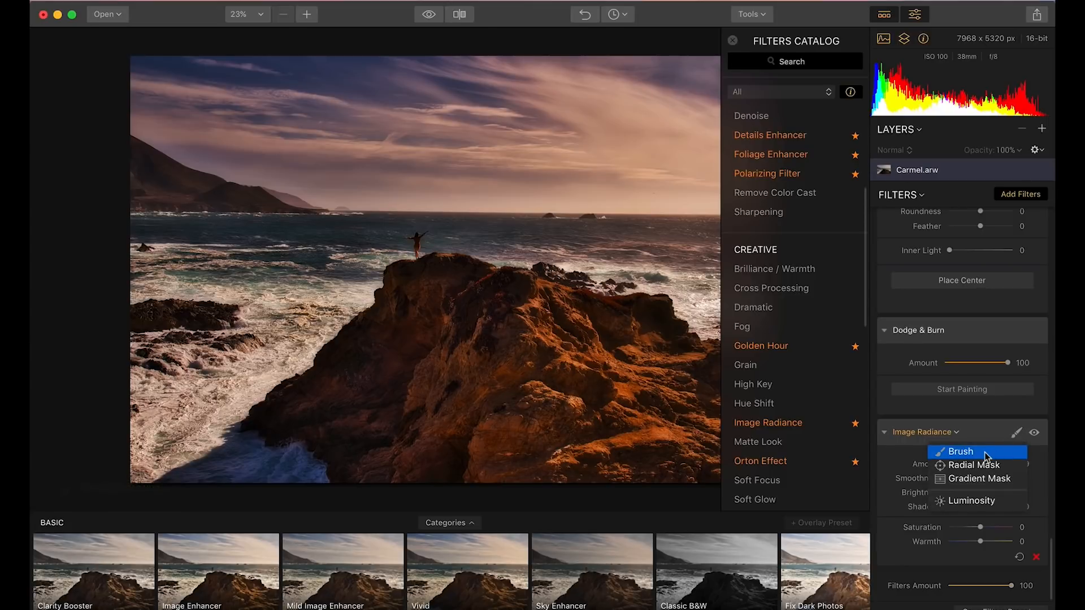
{"action": "left_click", "coordinate": [960, 451]}
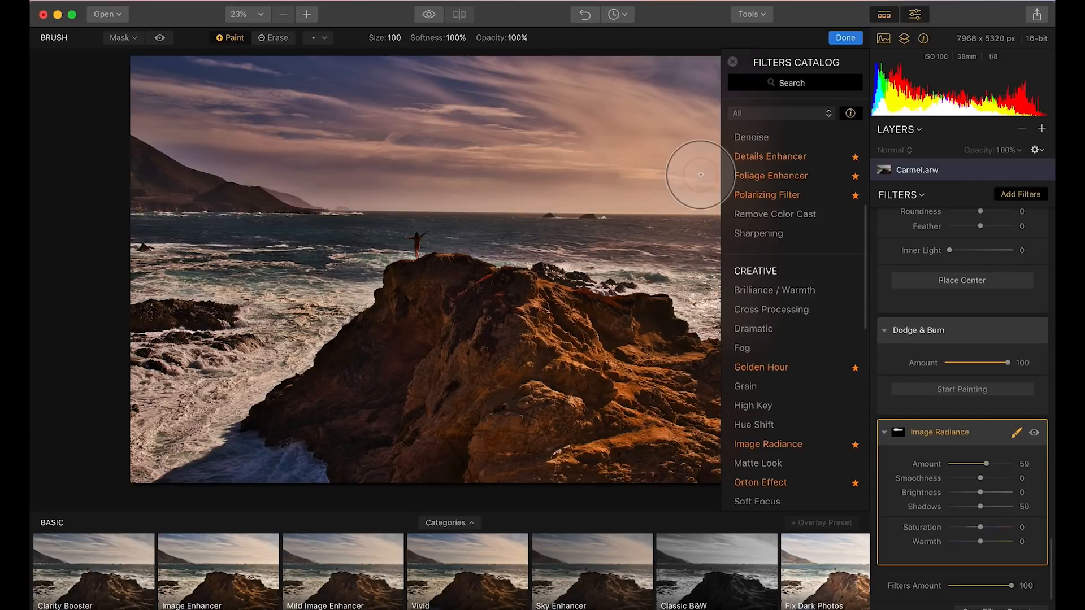
{"action": "mouse_move", "coordinate": [646, 85]}
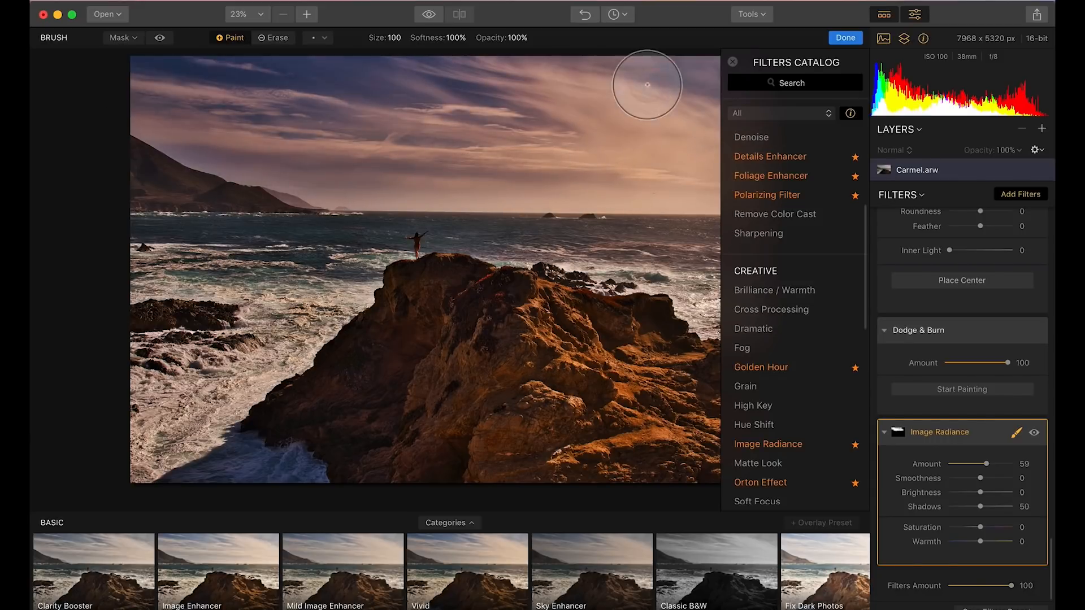
{"action": "mouse_move", "coordinate": [179, 184]}
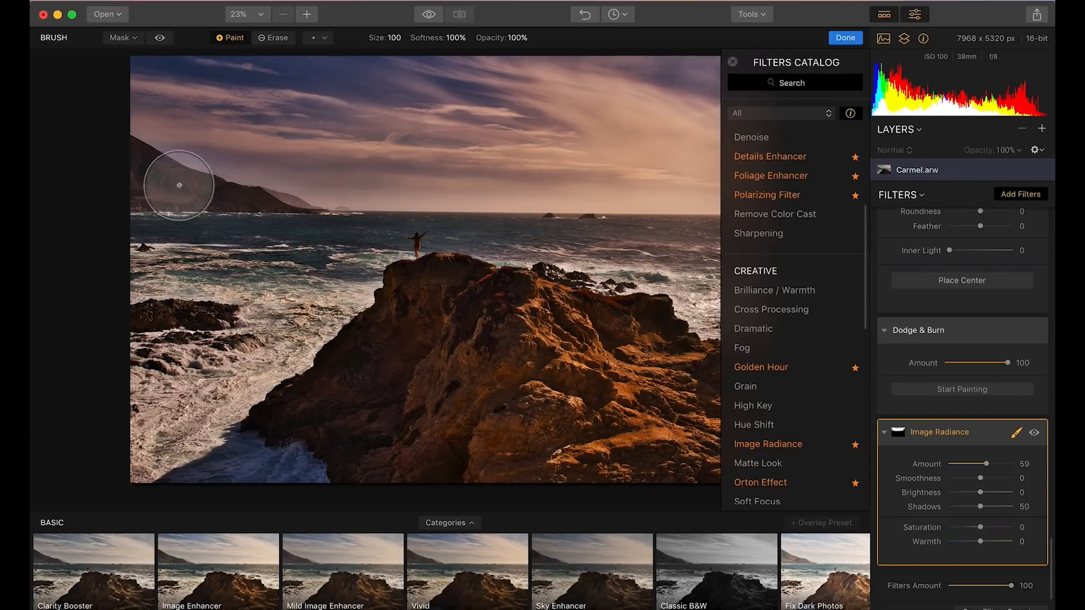
{"action": "left_click", "coordinate": [429, 14]}
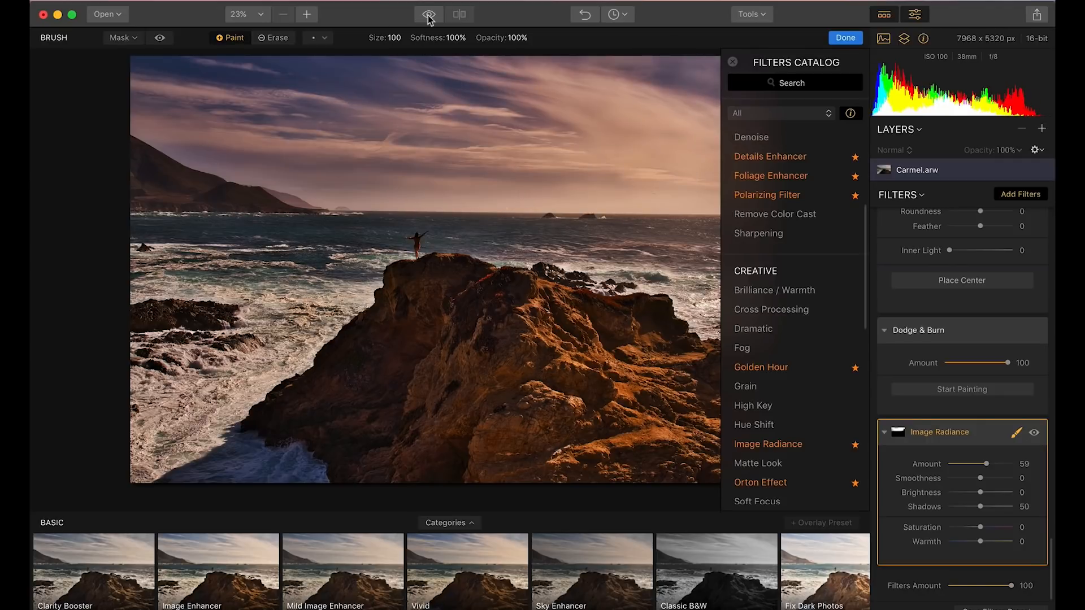